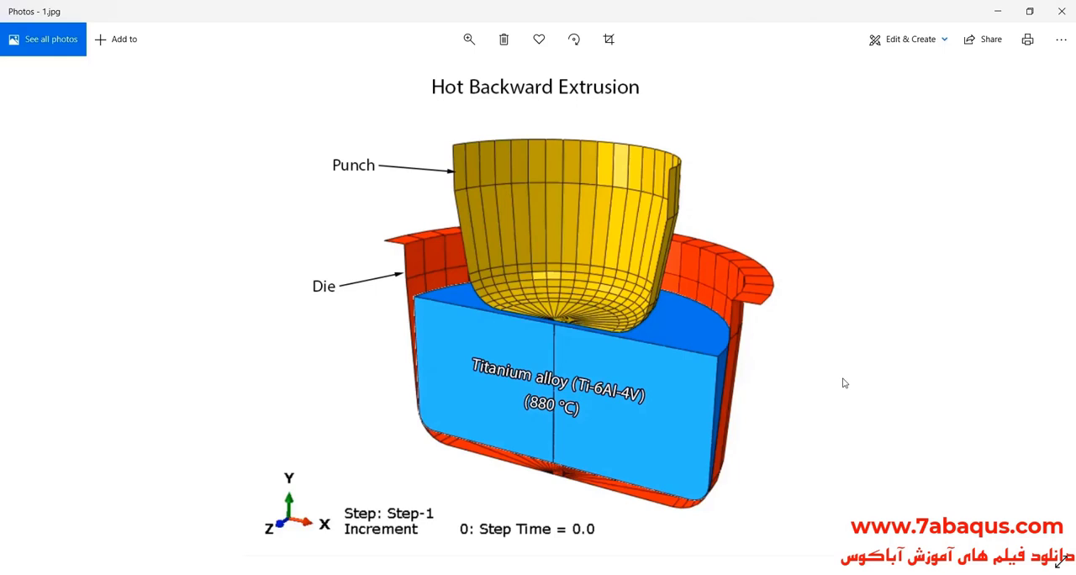
{"action": "mouse_move", "coordinate": [957, 316]}
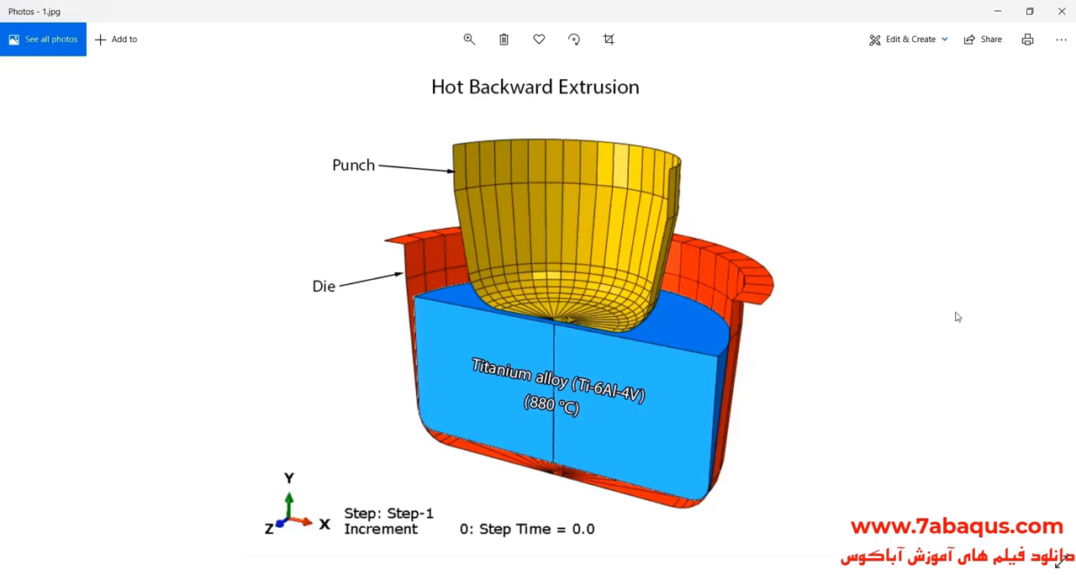
{"action": "mouse_move", "coordinate": [948, 384]}
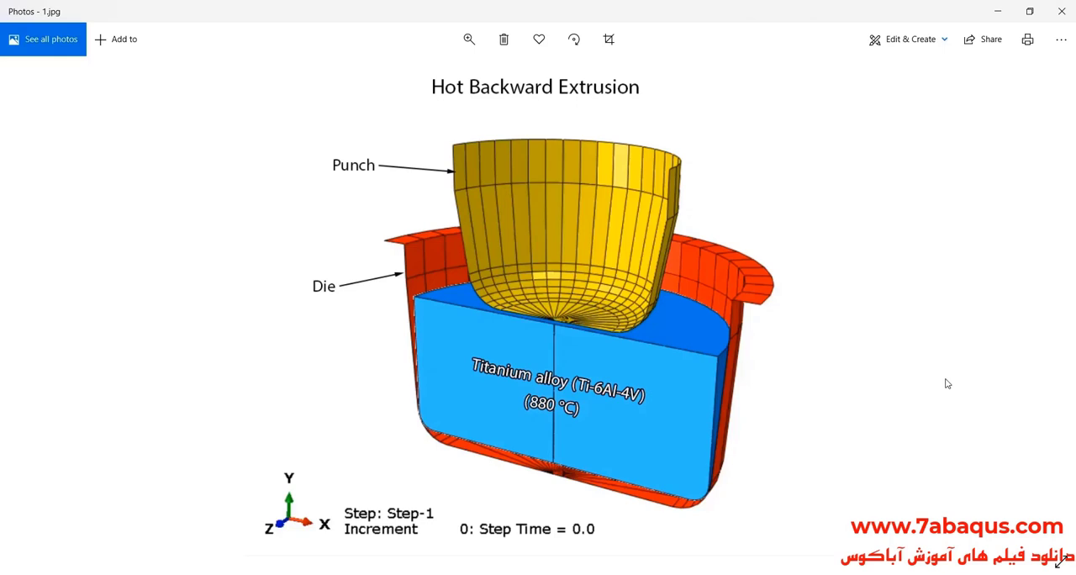
{"action": "mouse_move", "coordinate": [972, 390]}
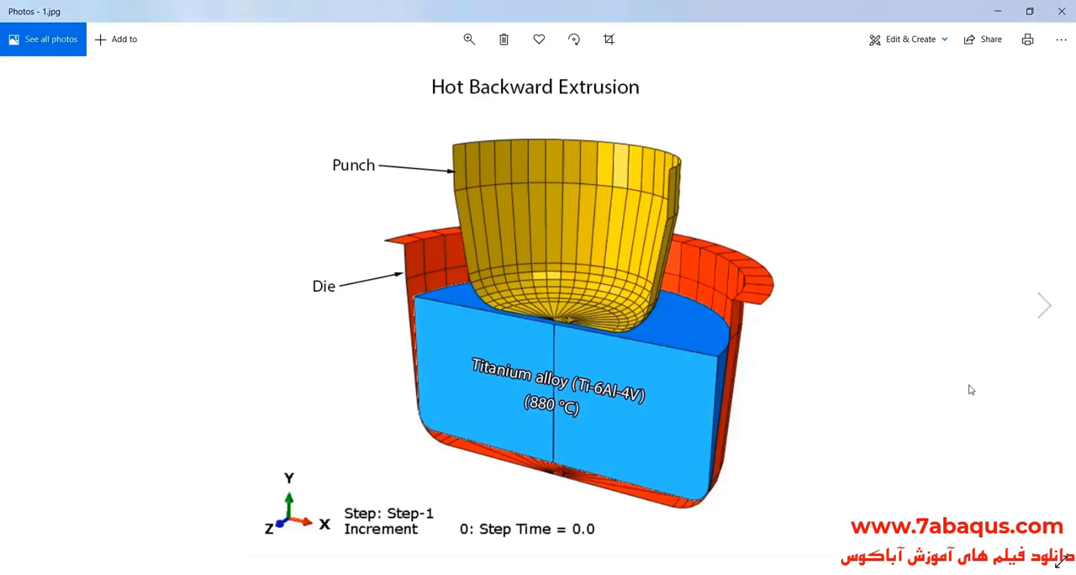
{"action": "mouse_move", "coordinate": [958, 383]}
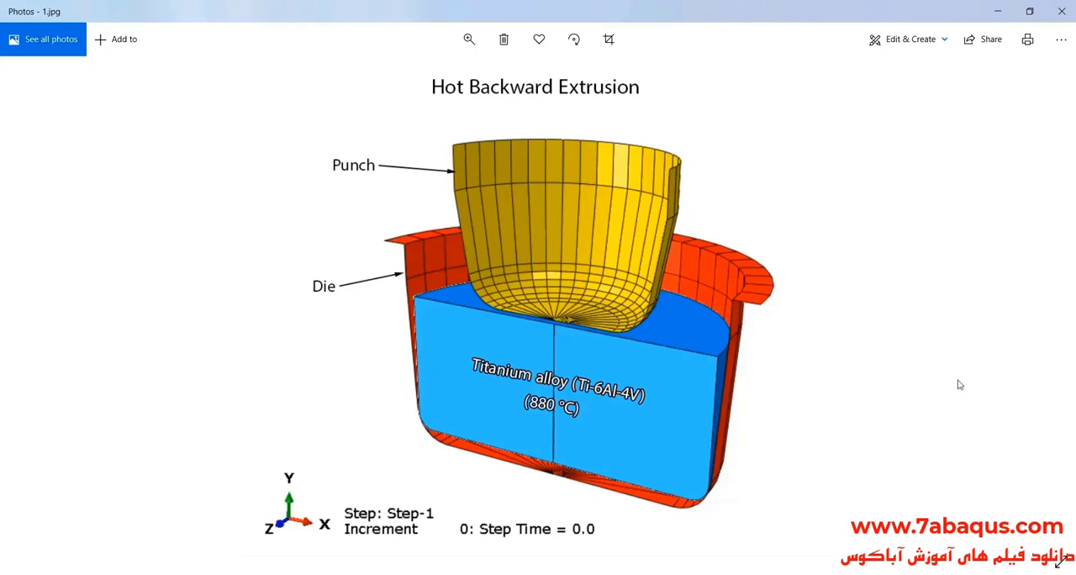
{"action": "mouse_move", "coordinate": [1059, 306]}
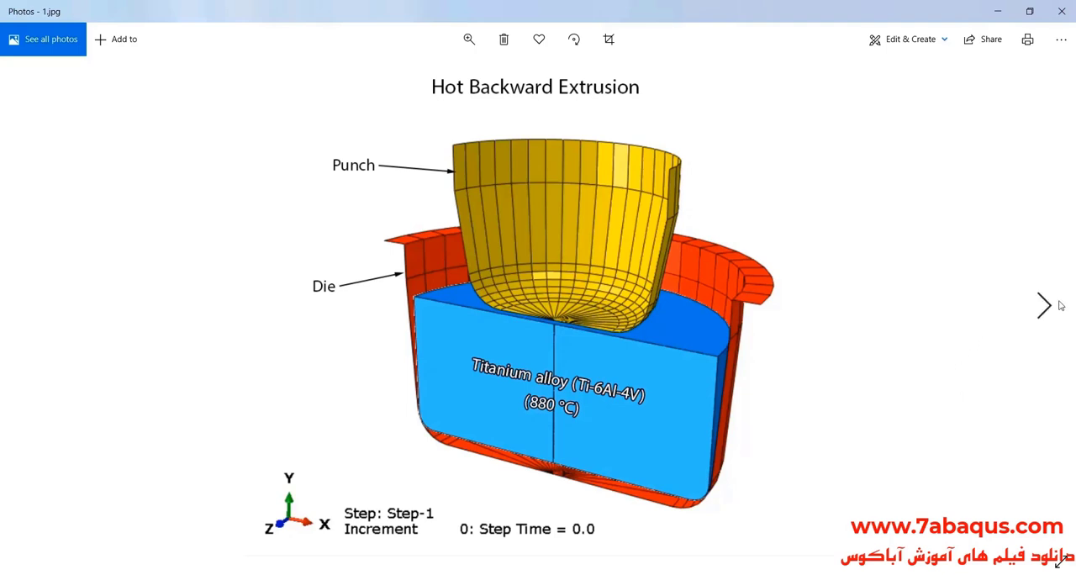
- Enable strain-rate-dependent plastic data so the table gains a Rate column
{"action": "left_click", "coordinate": [1042, 306]}
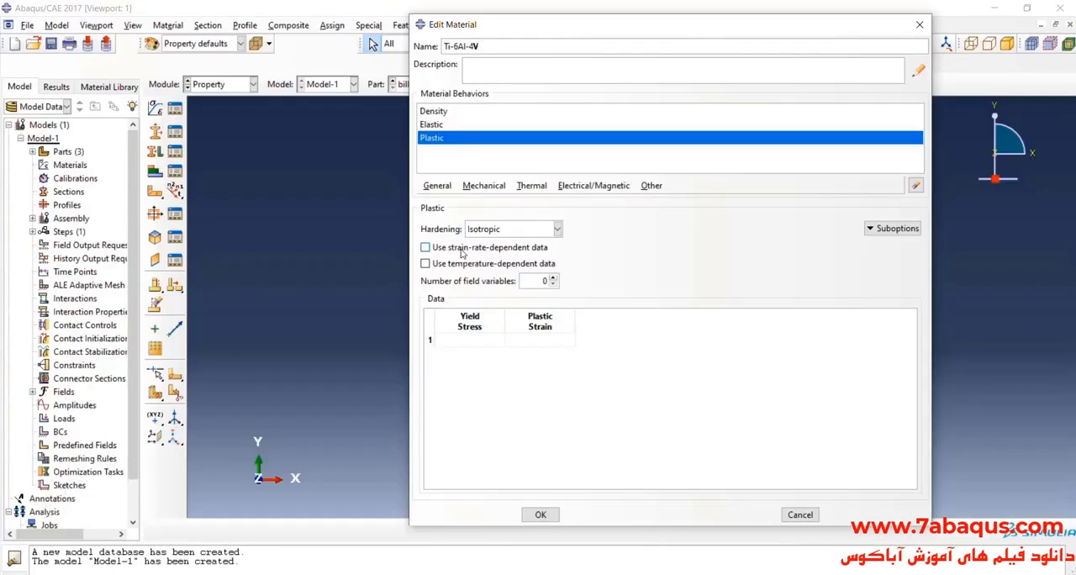
{"action": "mouse_move", "coordinate": [474, 256]}
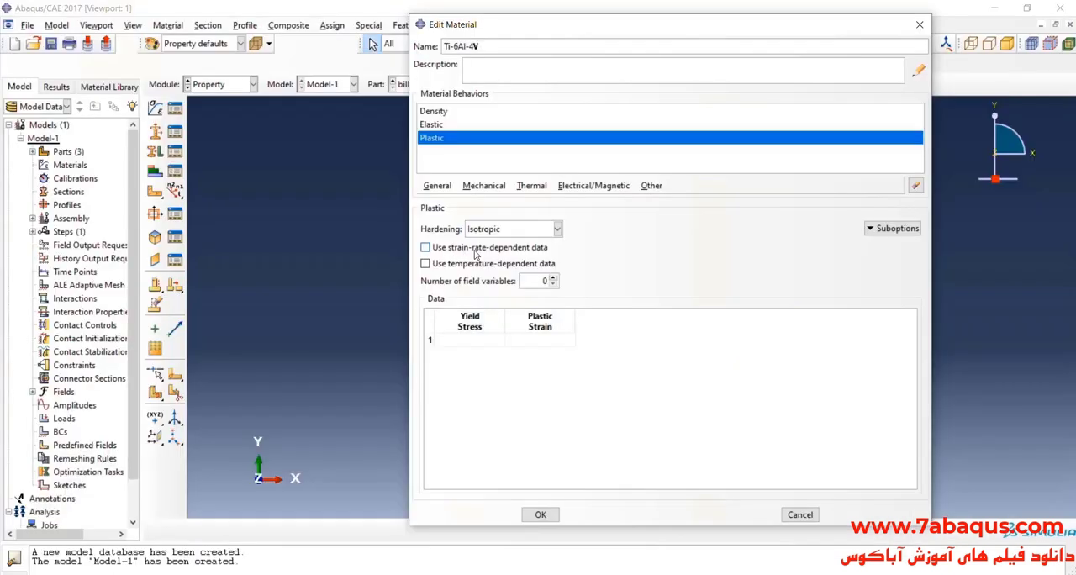
{"action": "left_click", "coordinate": [425, 247]}
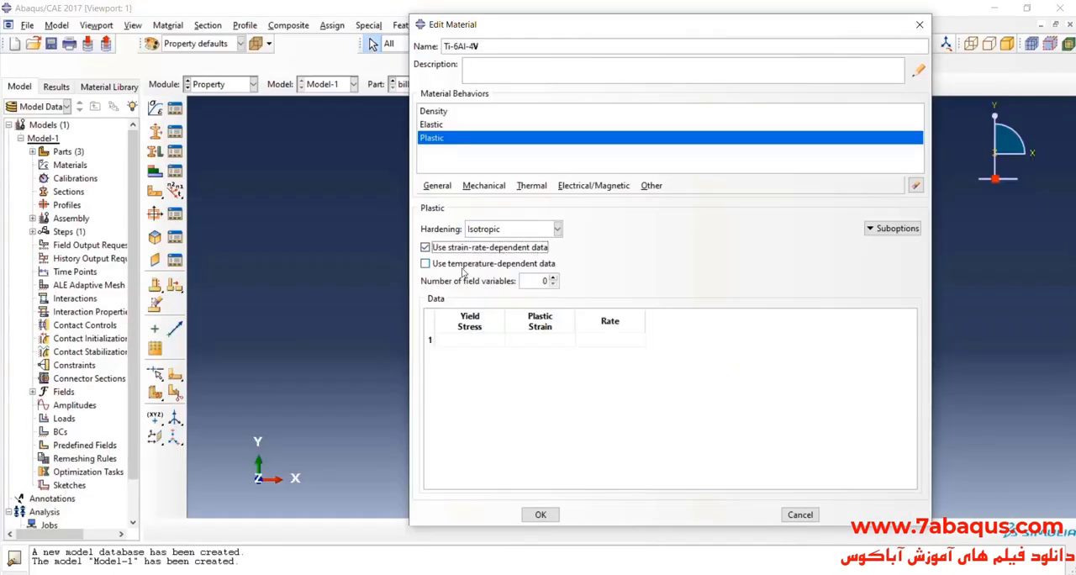
{"action": "left_click", "coordinate": [426, 262]}
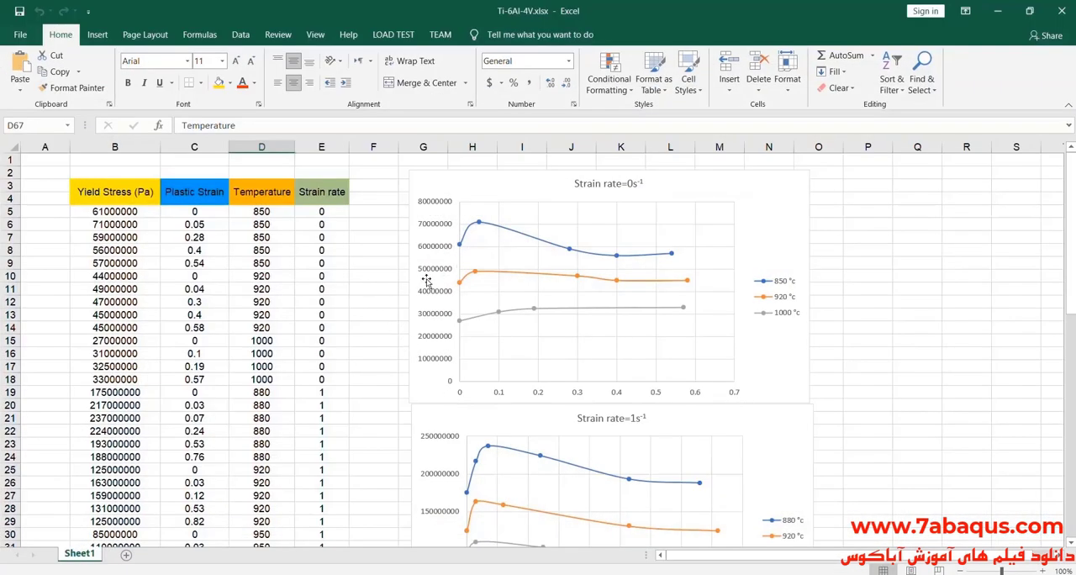
{"action": "mouse_move", "coordinate": [518, 193]}
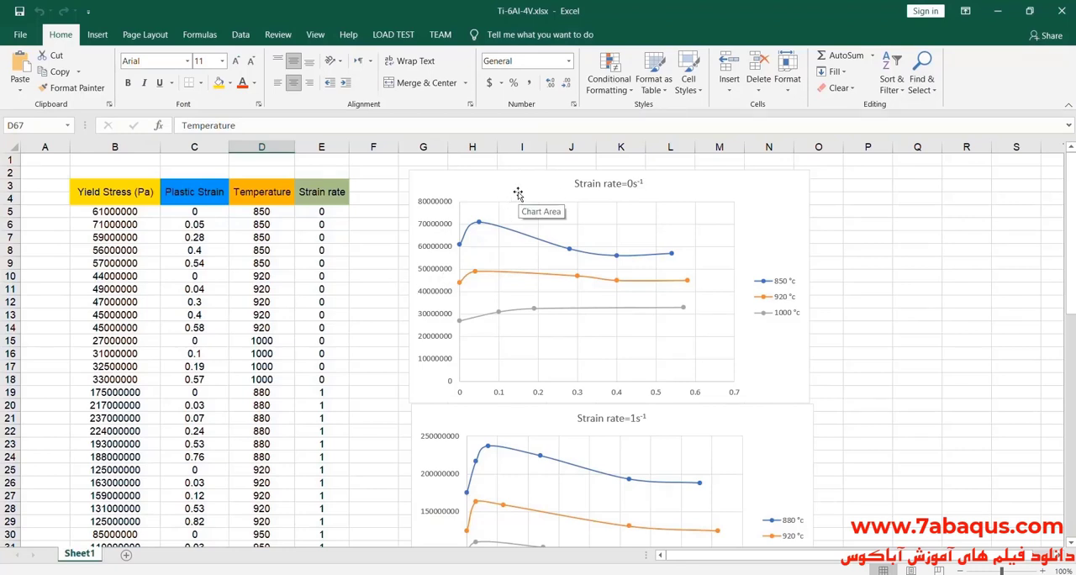
{"action": "mouse_move", "coordinate": [683, 191]}
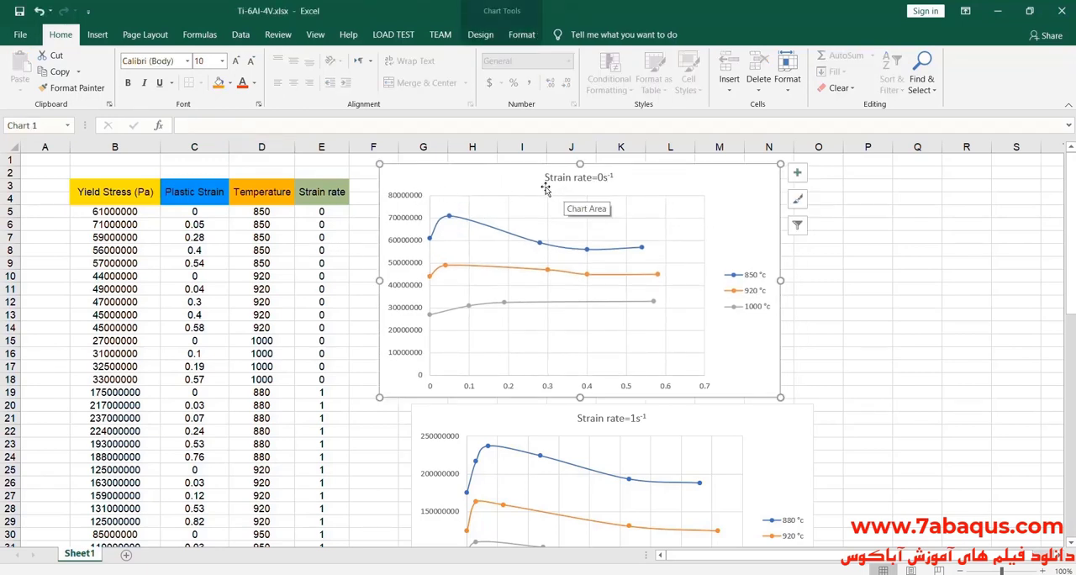
{"action": "mouse_move", "coordinate": [693, 208]}
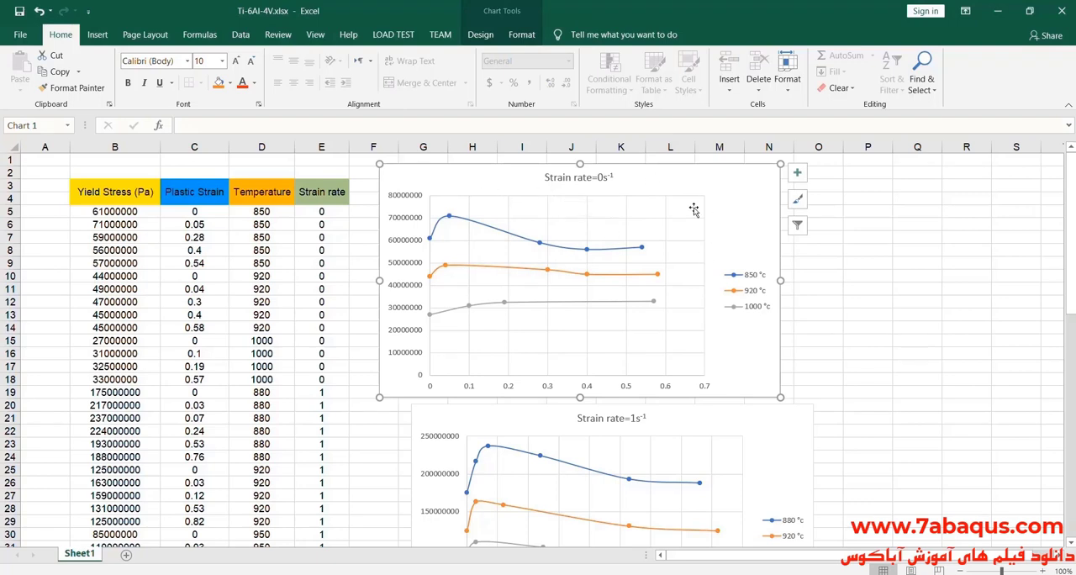
{"action": "mouse_move", "coordinate": [632, 258]}
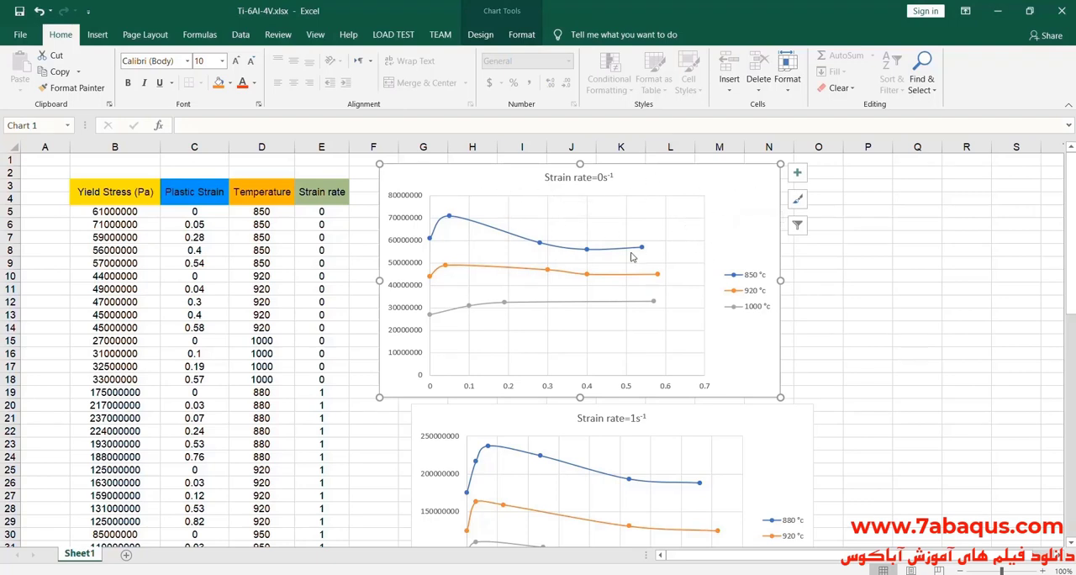
{"action": "mouse_move", "coordinate": [585, 236]}
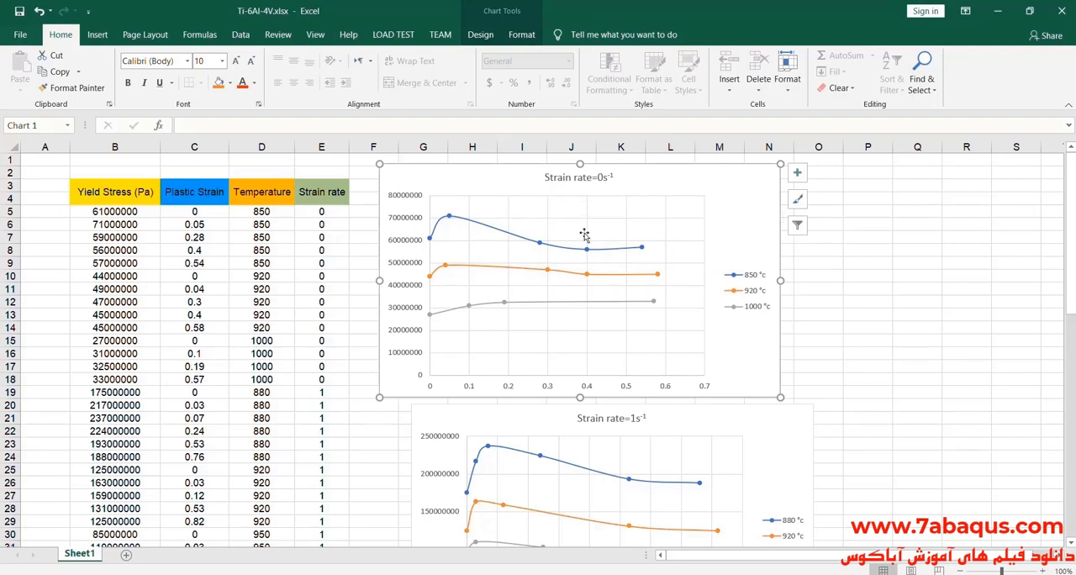
{"action": "mouse_move", "coordinate": [488, 295]}
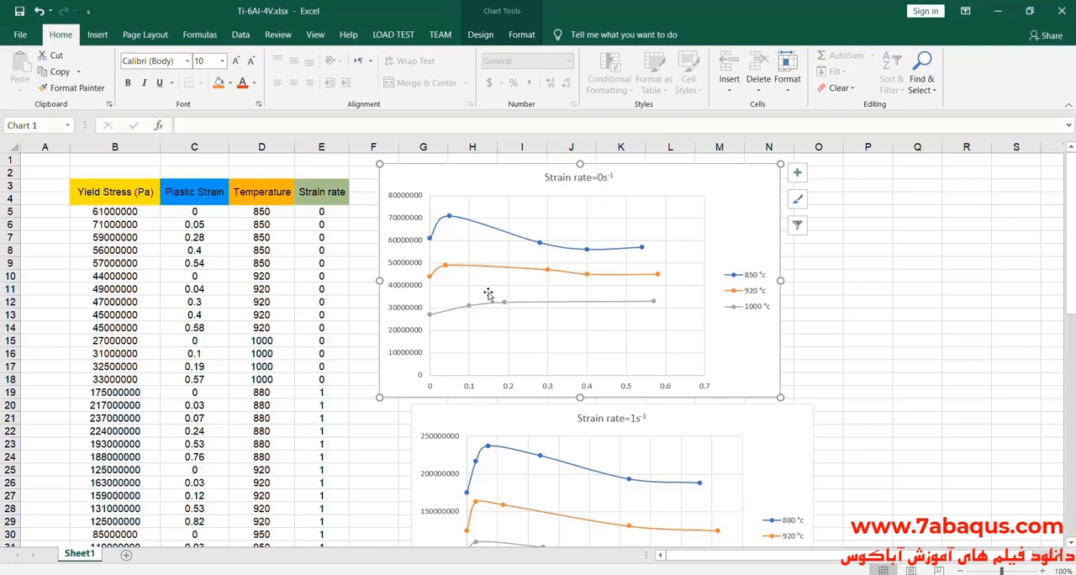
{"action": "mouse_move", "coordinate": [553, 282]}
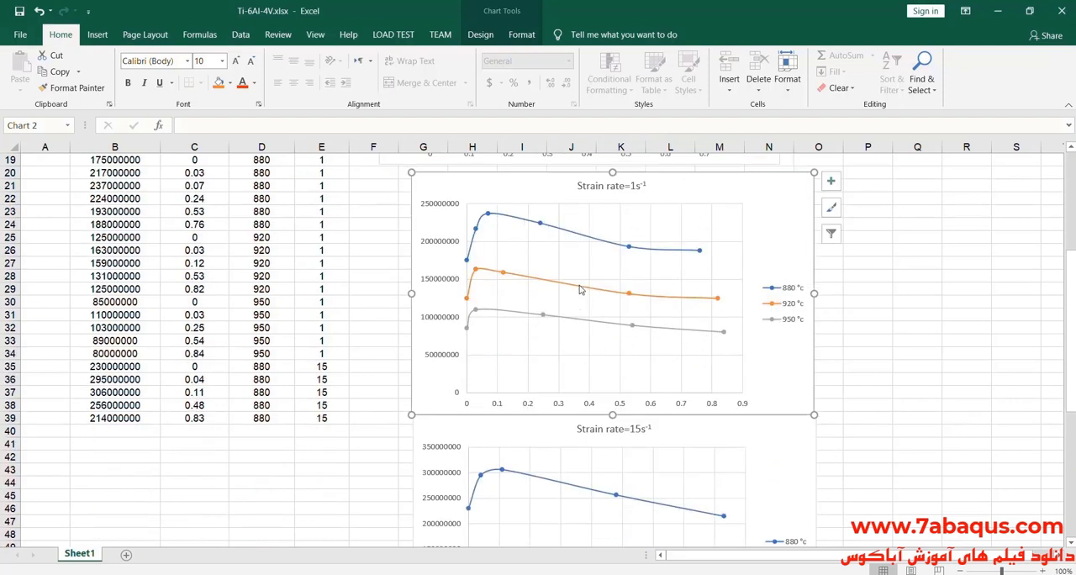
{"action": "mouse_move", "coordinate": [622, 214]}
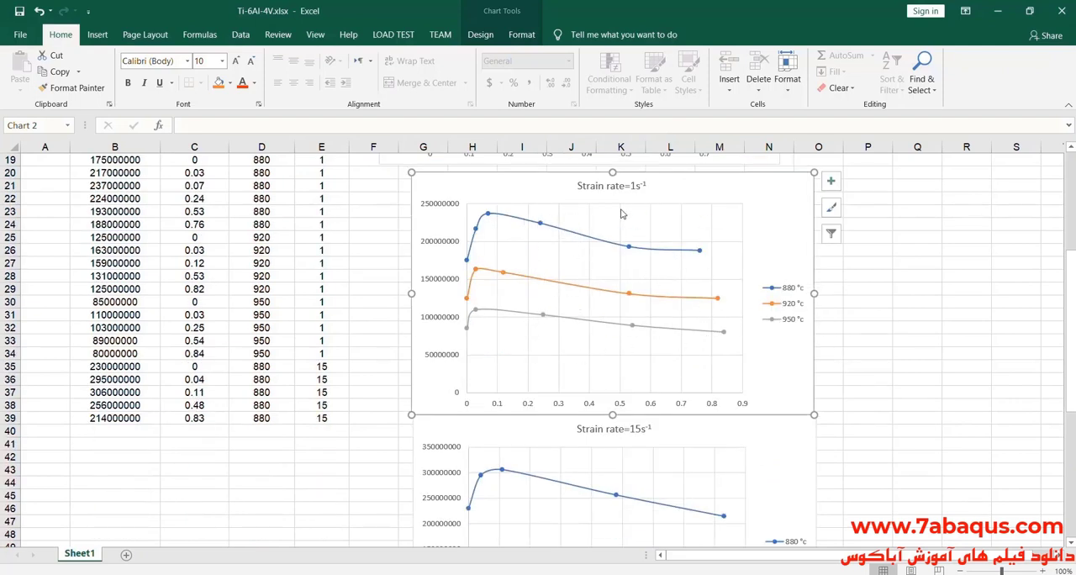
{"action": "mouse_move", "coordinate": [631, 192]}
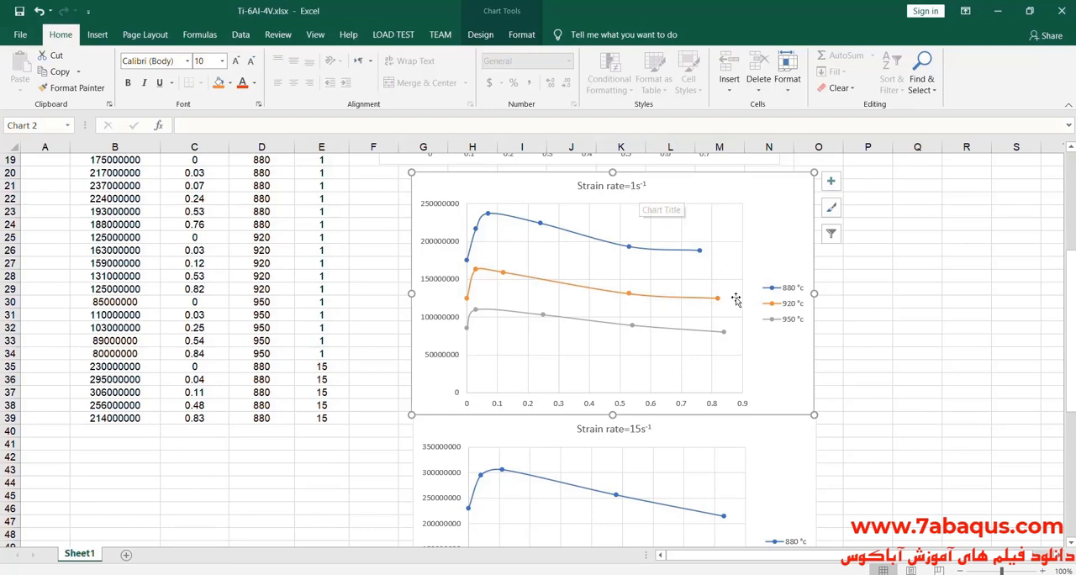
{"action": "scroll", "scroll_direction": "down", "scroll_amount": 3}
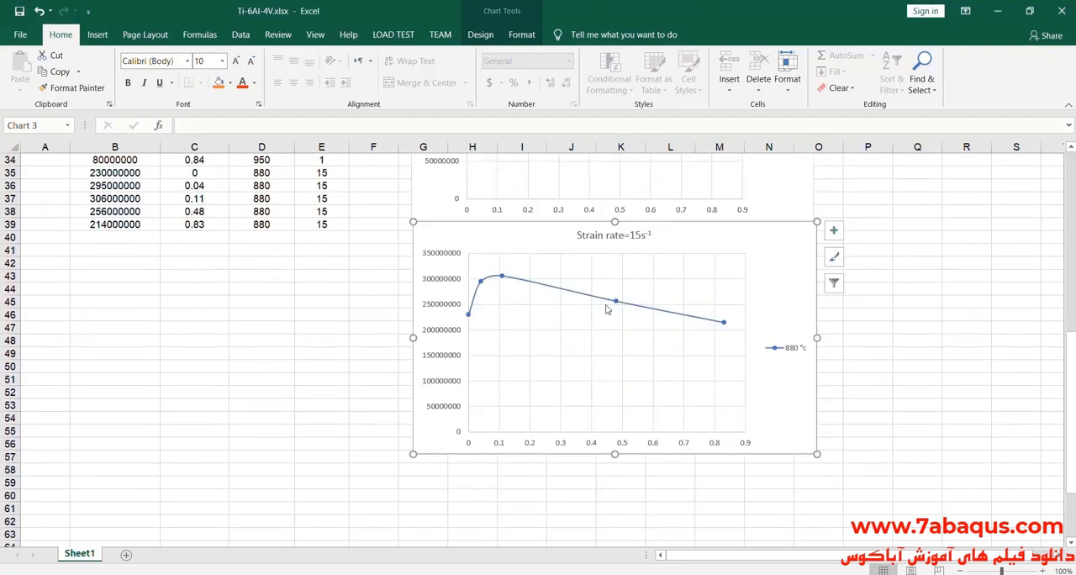
{"action": "mouse_move", "coordinate": [613, 350]}
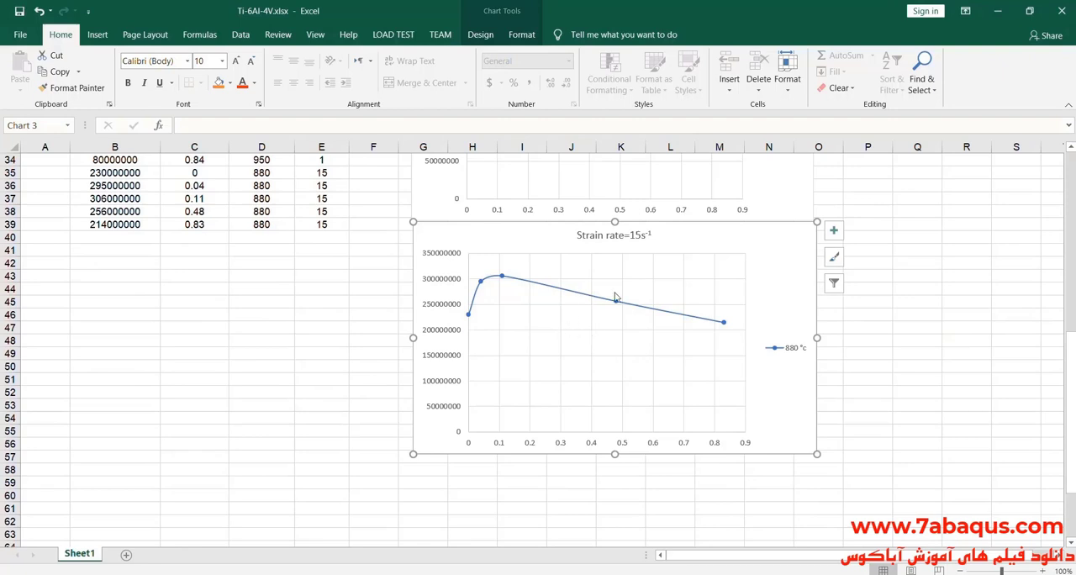
{"action": "mouse_move", "coordinate": [649, 261]}
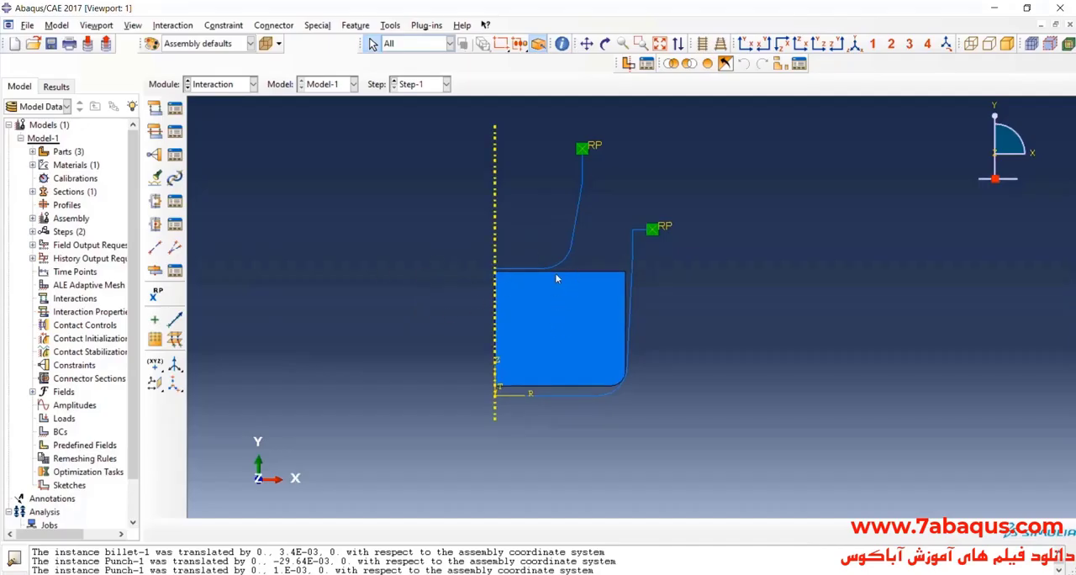
{"action": "mouse_move", "coordinate": [602, 301]}
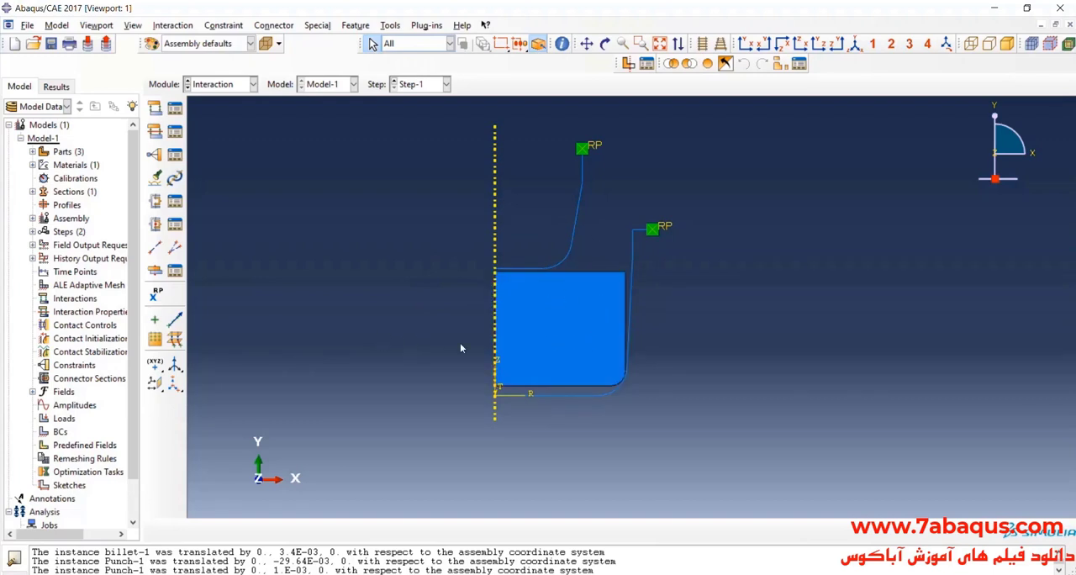
{"action": "mouse_move", "coordinate": [331, 335]}
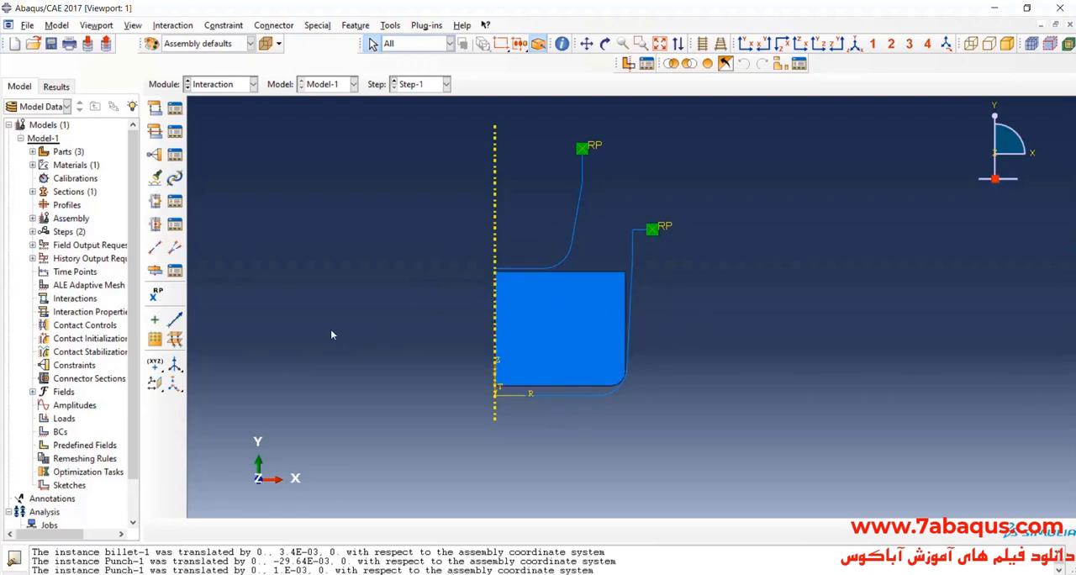
{"action": "mouse_move", "coordinate": [155, 131]}
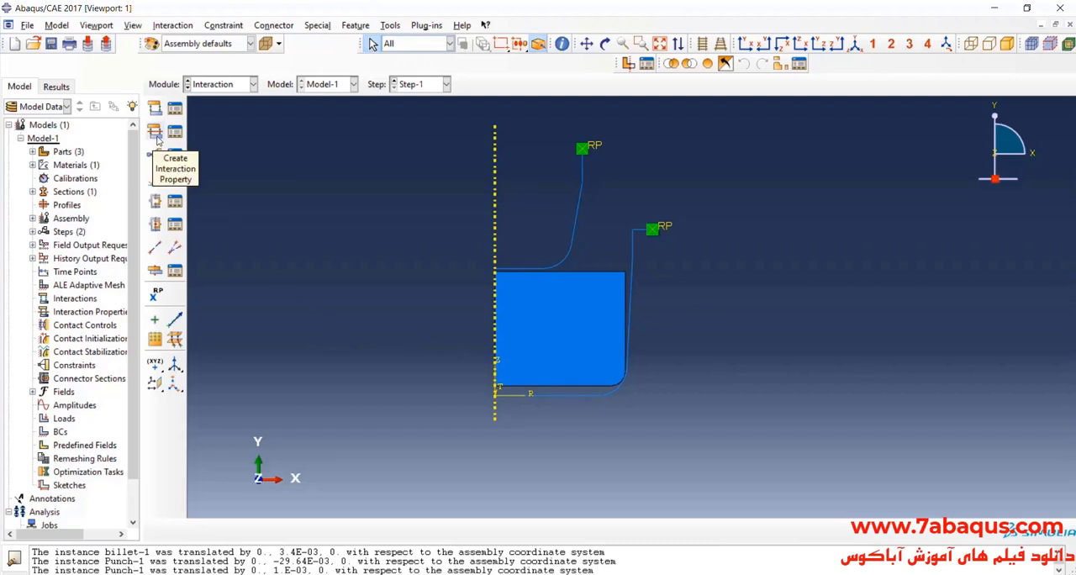
- Create contact property IntProp-1 with Penalty tangential friction, coefficient 0.7
{"action": "left_click", "coordinate": [155, 132]}
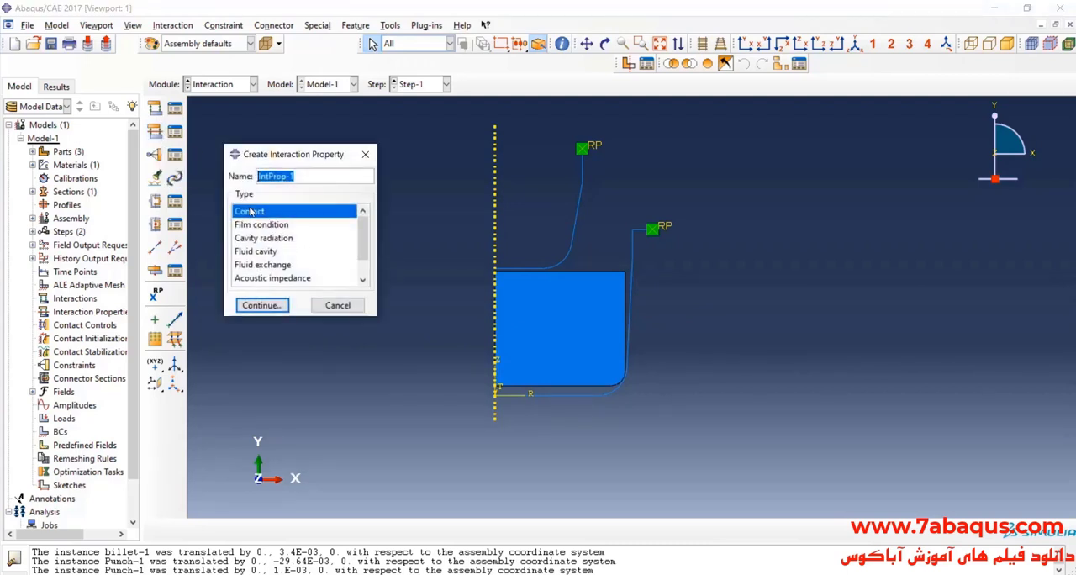
{"action": "left_click", "coordinate": [262, 306]}
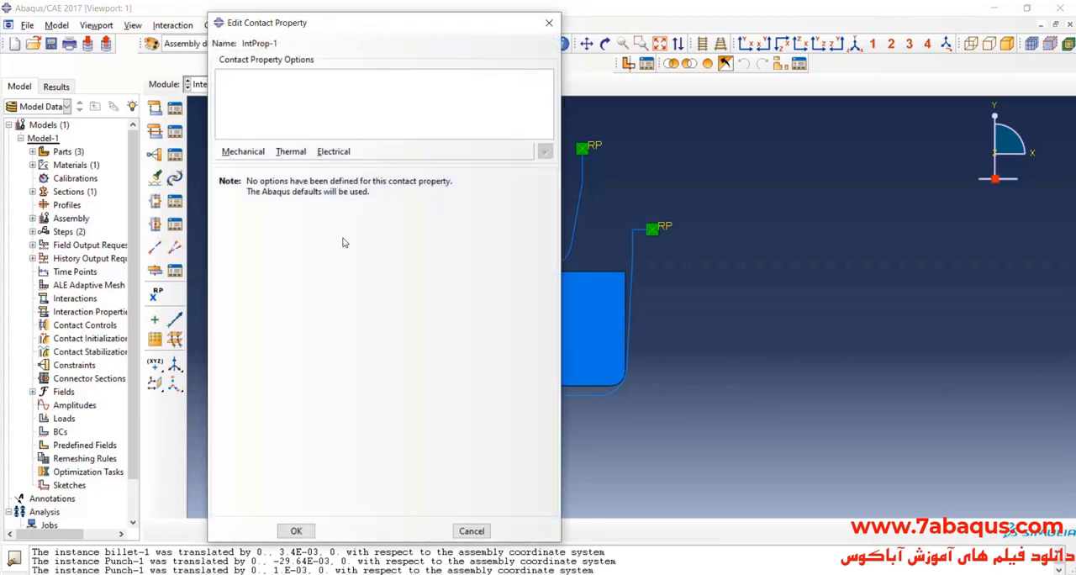
{"action": "left_click", "coordinate": [243, 151]}
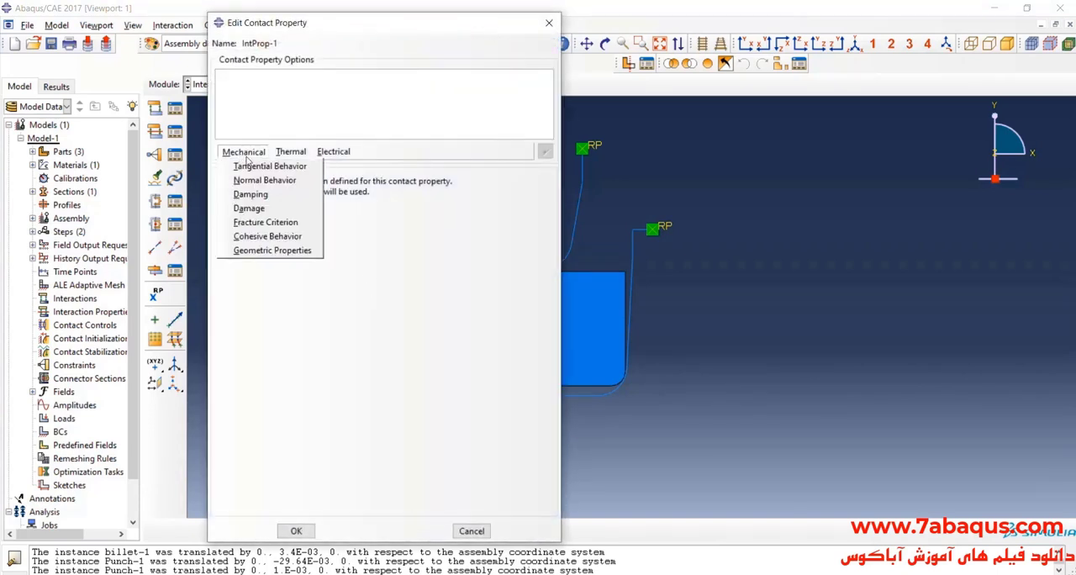
{"action": "left_click", "coordinate": [269, 167]}
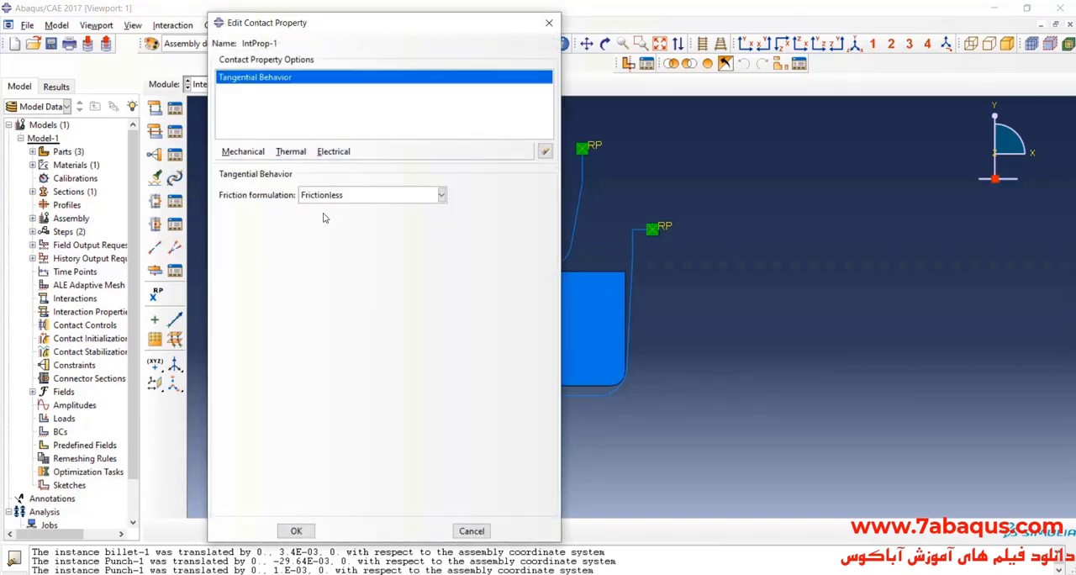
{"action": "left_click", "coordinate": [440, 195]}
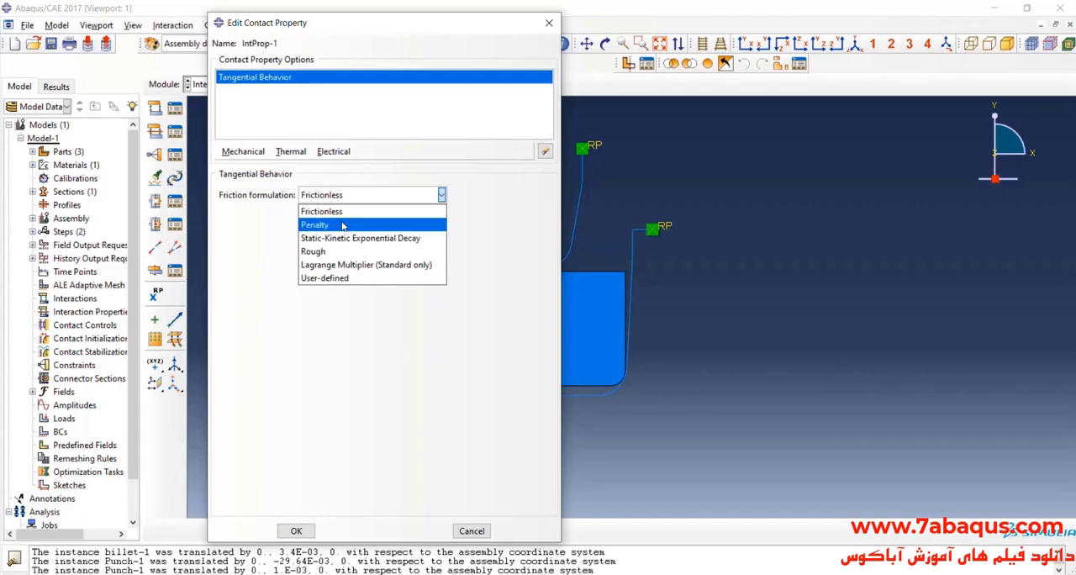
{"action": "left_click", "coordinate": [316, 225]}
{"action": "type", "text": ".07"}
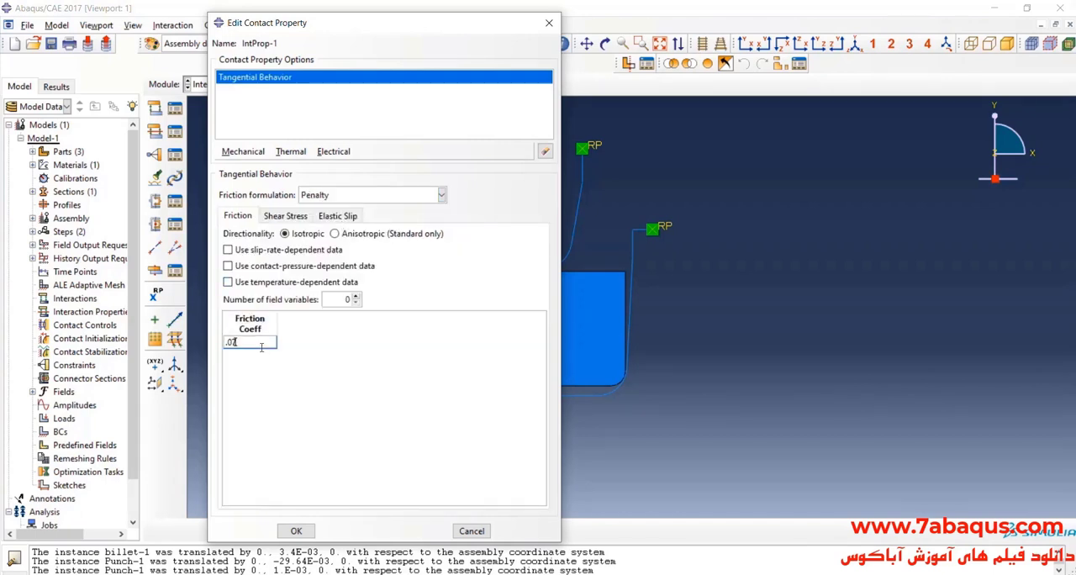
{"action": "left_click", "coordinate": [291, 152]}
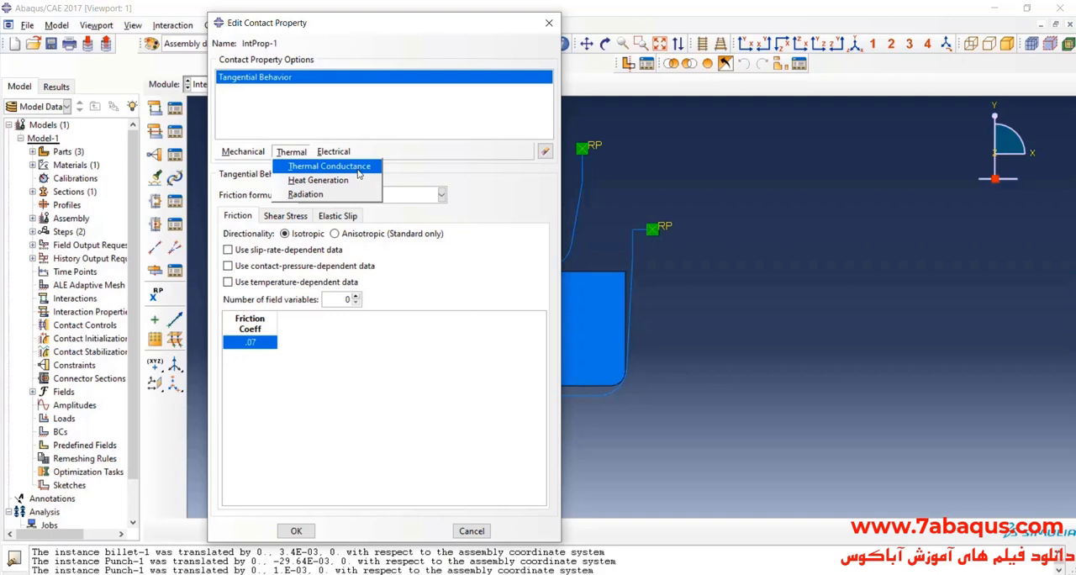
- Add pressure-dependent thermal conductance: 0 at pressure 0, 400 at pressure 1e5
{"action": "left_click", "coordinate": [328, 166]}
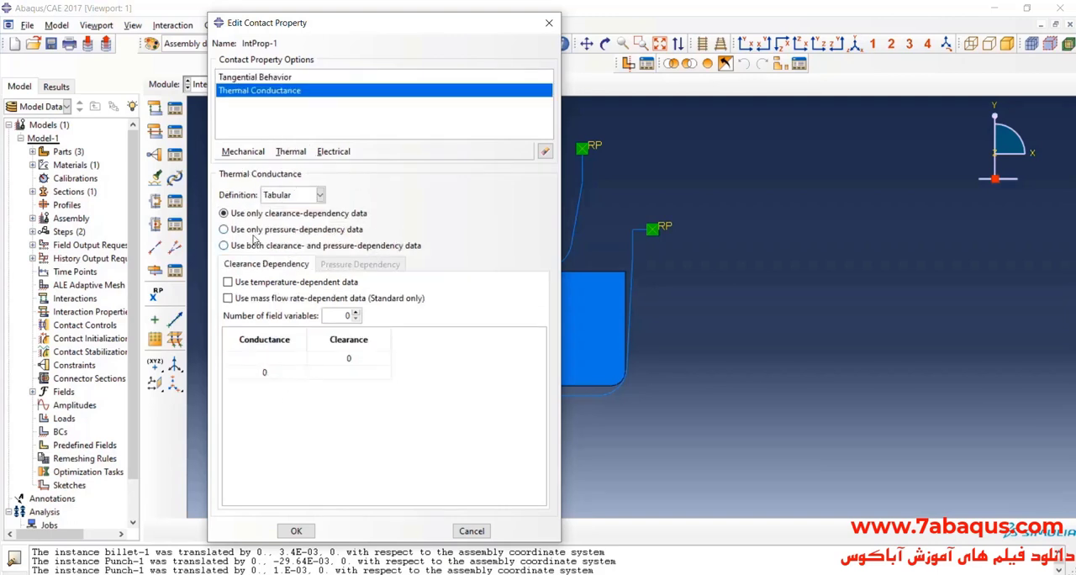
{"action": "left_click", "coordinate": [224, 229]}
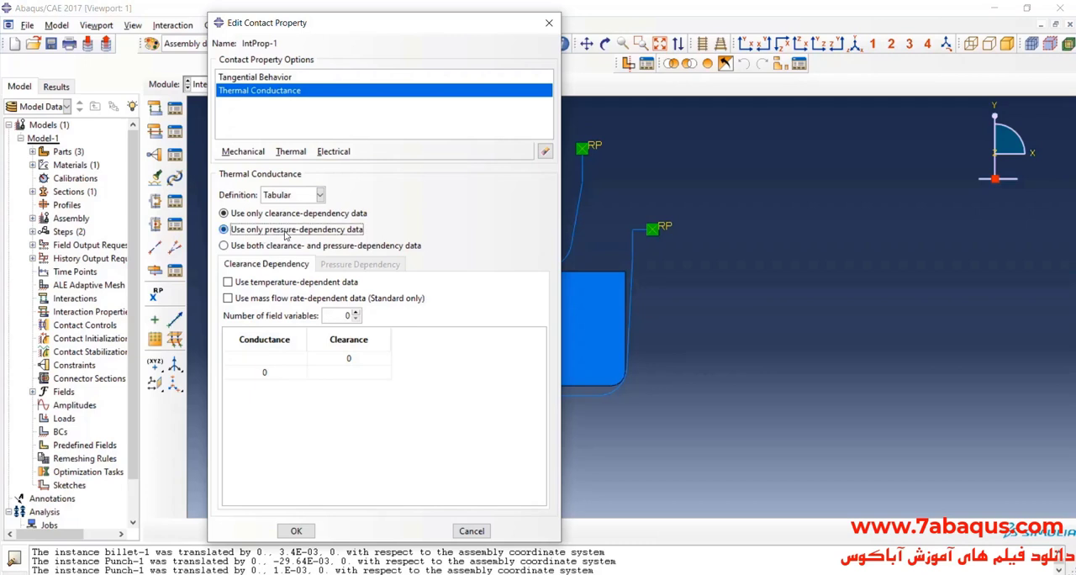
{"action": "left_click", "coordinate": [225, 229]}
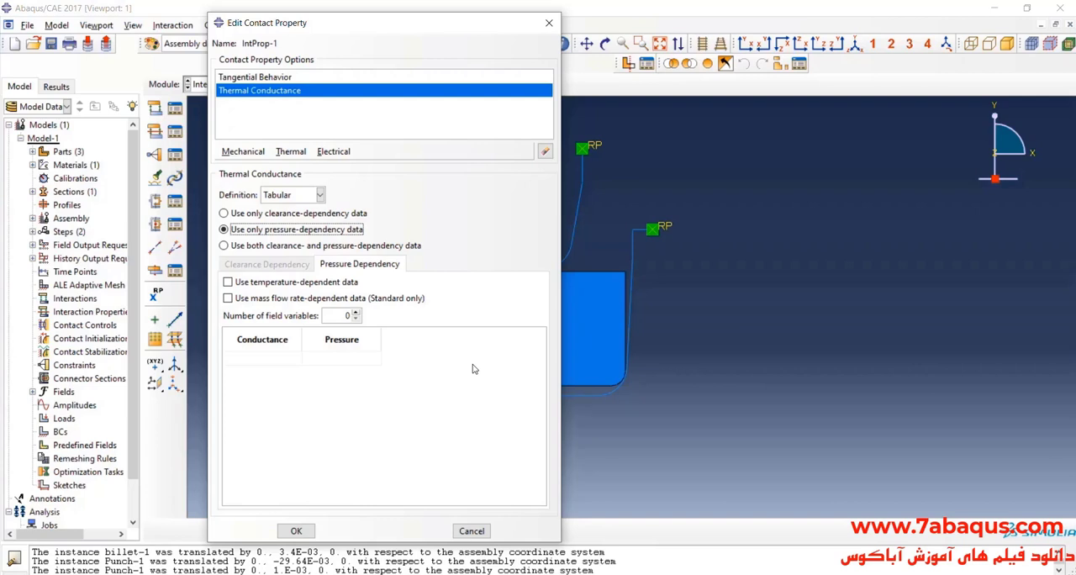
{"action": "mouse_move", "coordinate": [294, 360]}
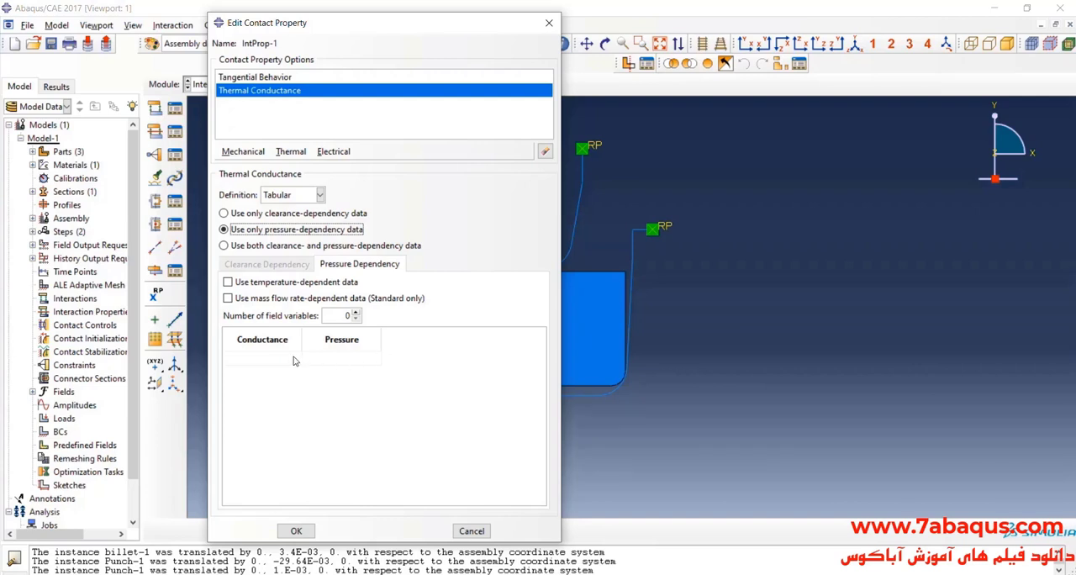
{"action": "left_click", "coordinate": [262, 358]}
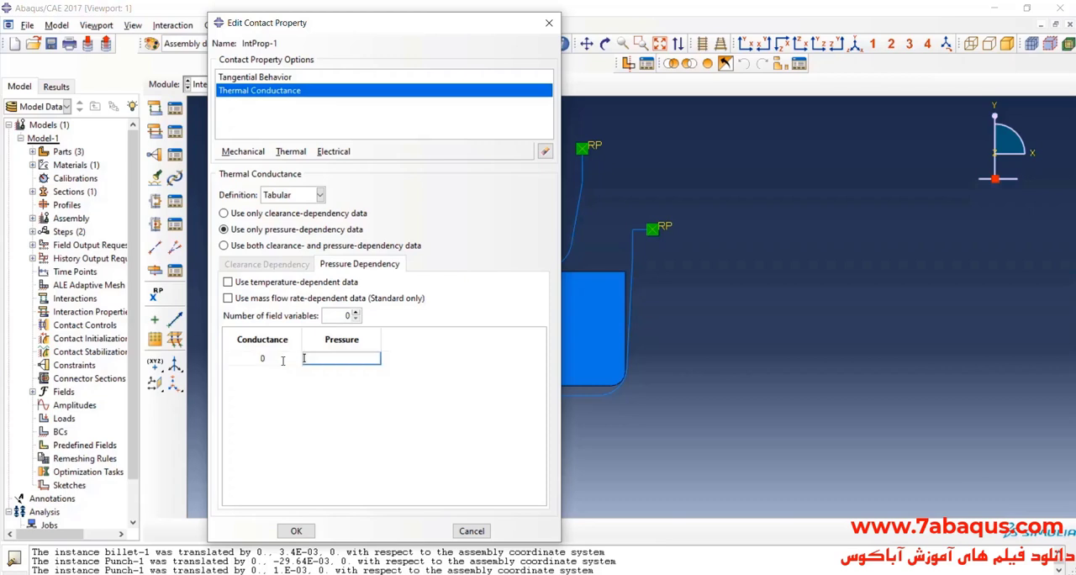
{"action": "type", "text": "0"}
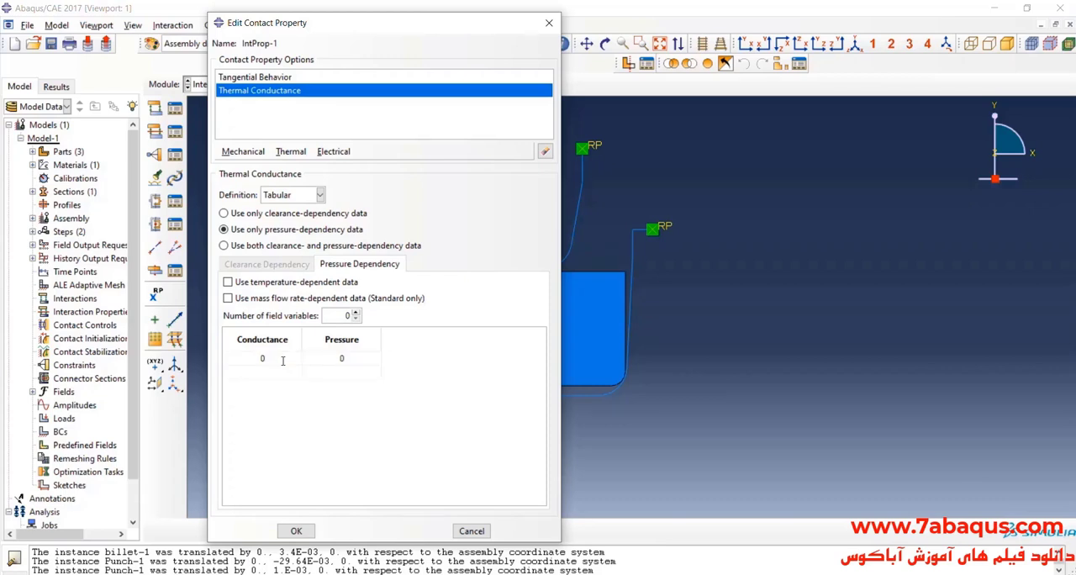
{"action": "type", "text": "400"}
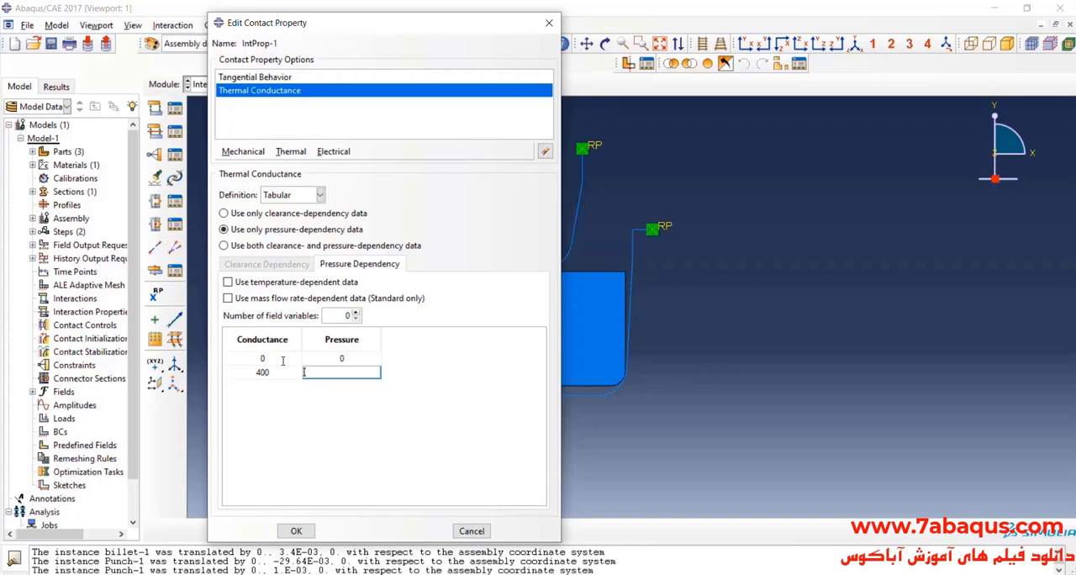
{"action": "type", "text": "1d"}
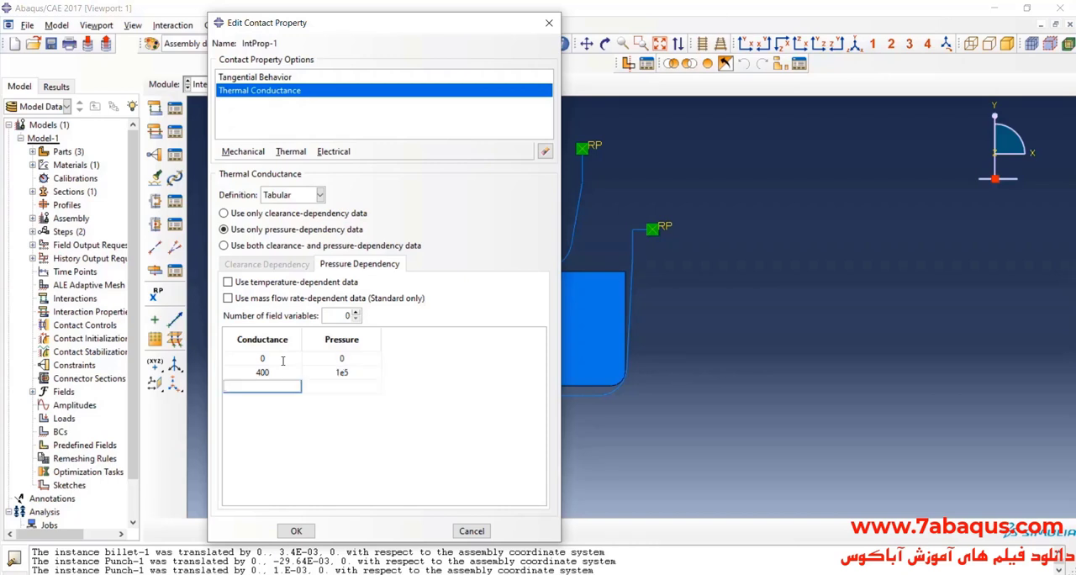
{"action": "type", "text": "250"}
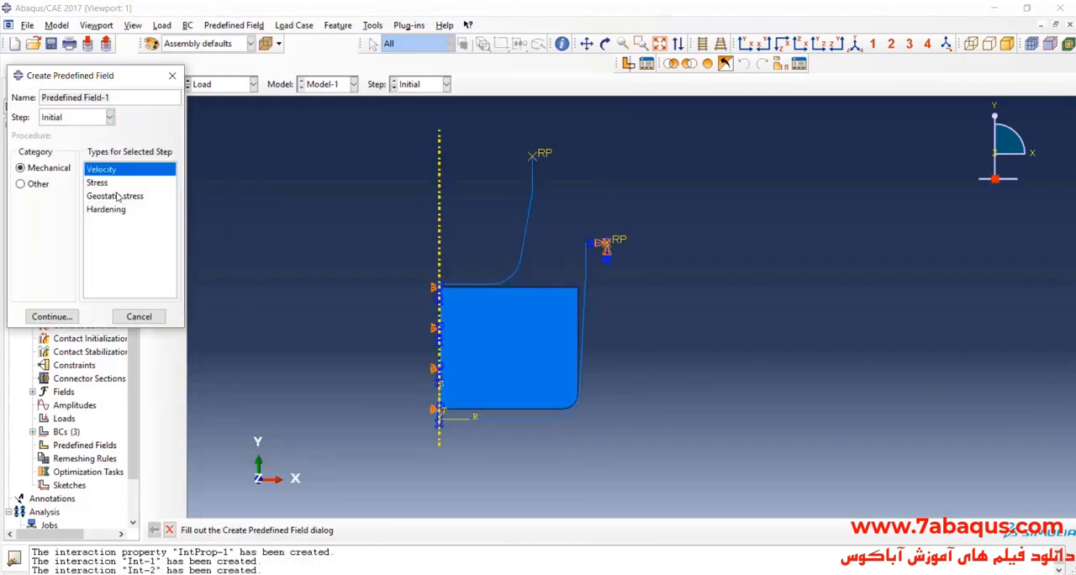
- Define an initial temperature field of 880 on the billet
{"action": "left_click", "coordinate": [20, 184]}
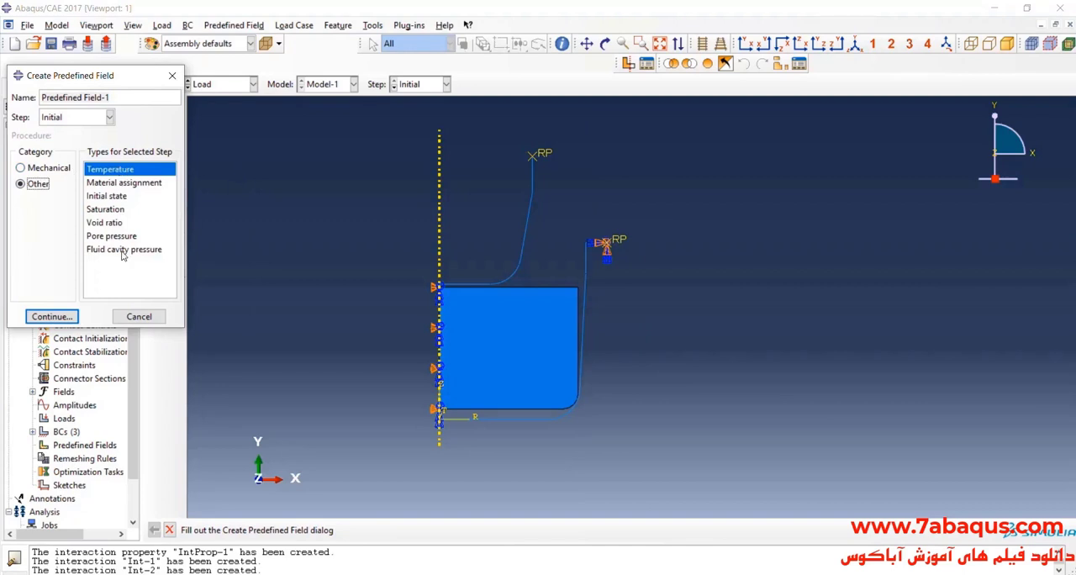
{"action": "left_click", "coordinate": [51, 316]}
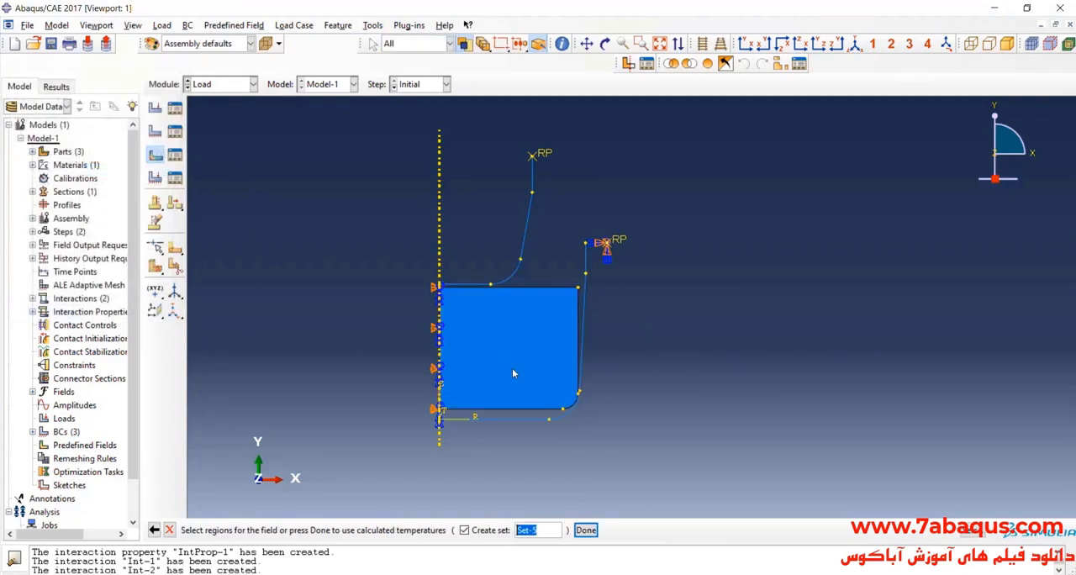
{"action": "left_click", "coordinate": [586, 530]}
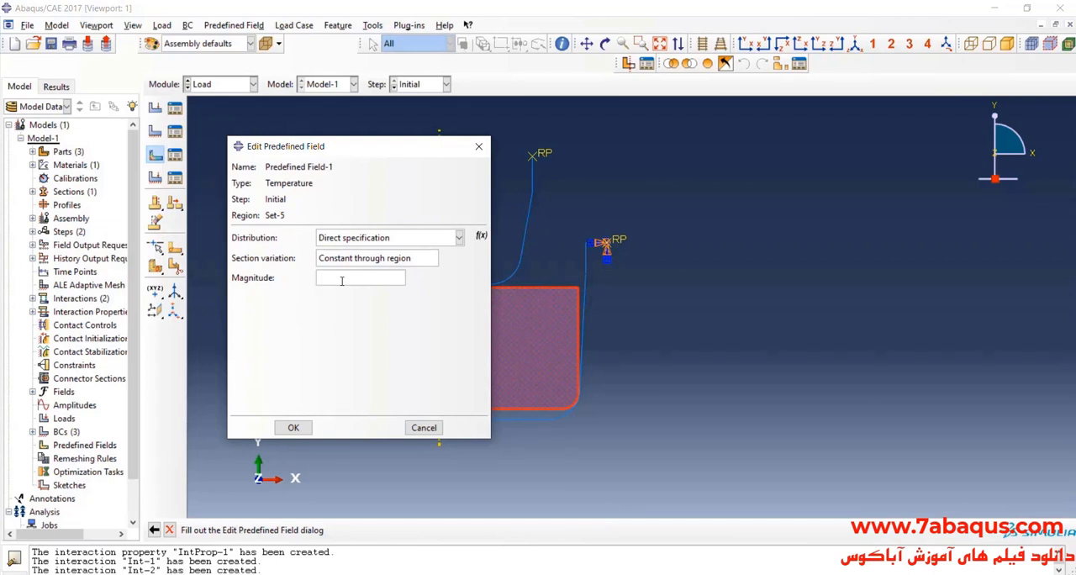
{"action": "type", "text": "880"}
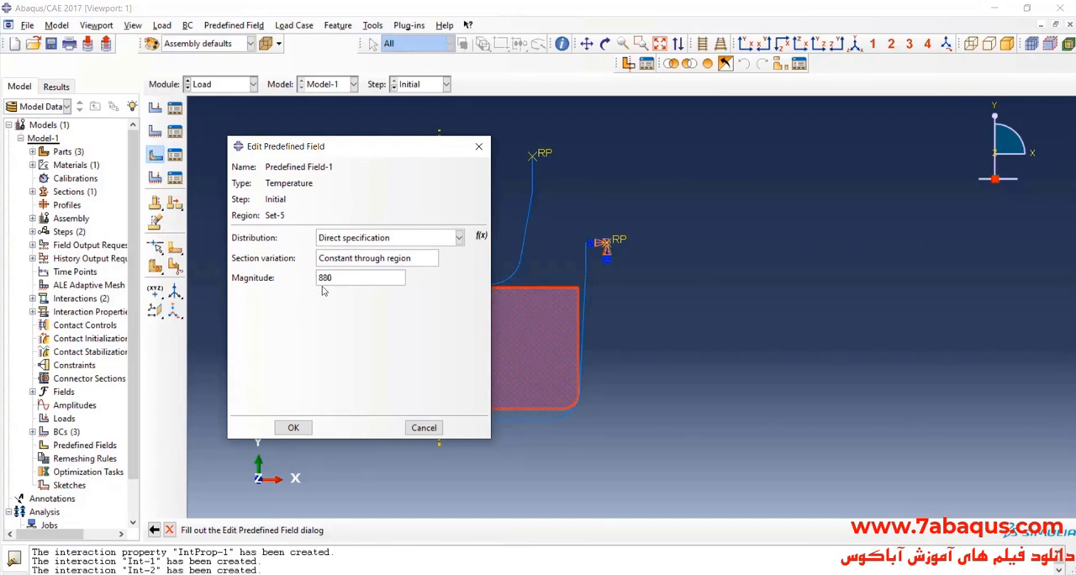
{"action": "left_click", "coordinate": [292, 427]}
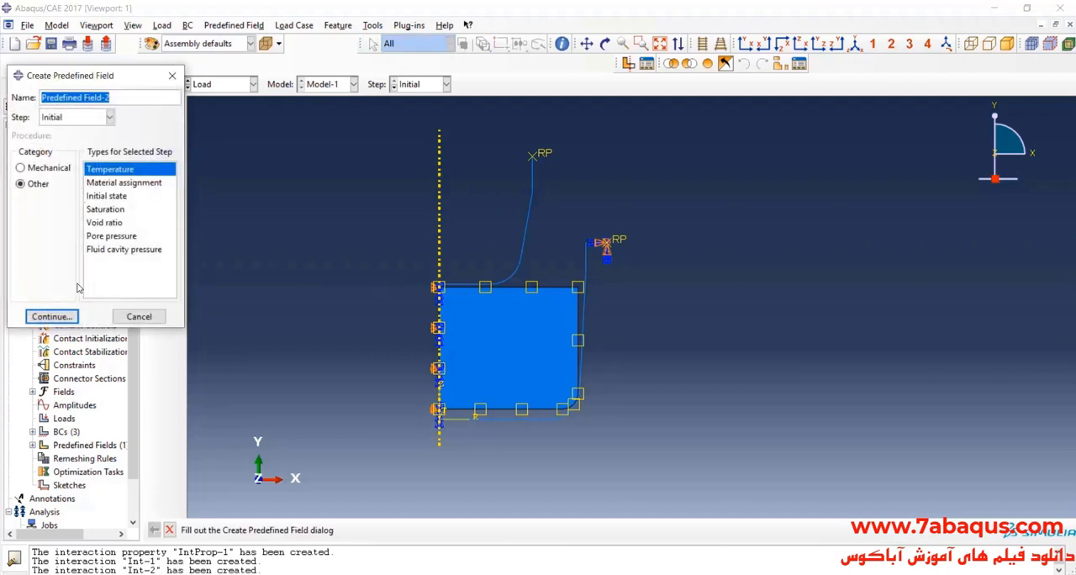
- Define 350 initial temperature fields on the punch and die reference points
{"action": "left_click", "coordinate": [50, 316]}
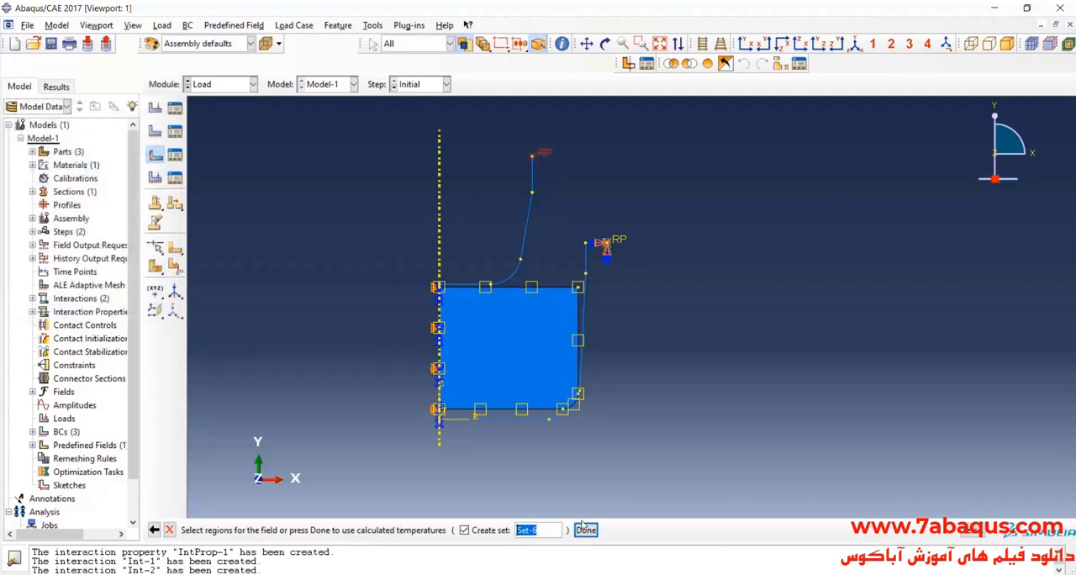
{"action": "left_click", "coordinate": [586, 530]}
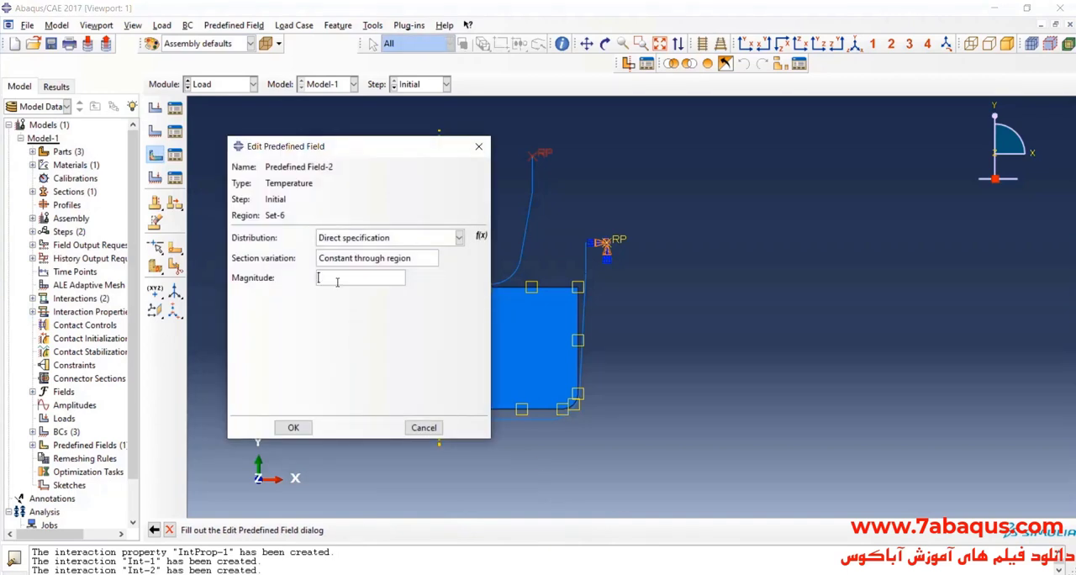
{"action": "type", "text": "350"}
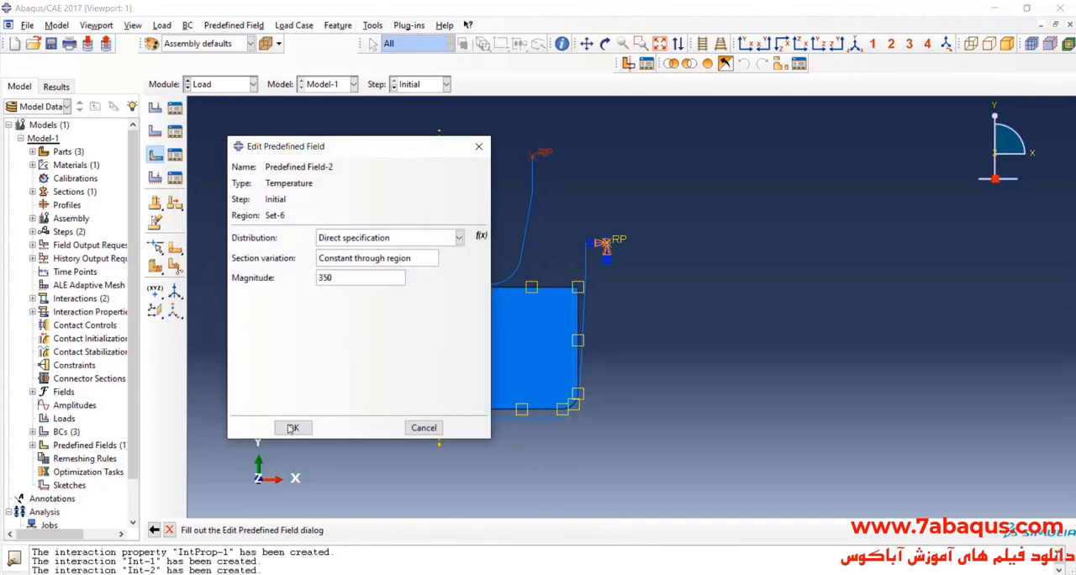
{"action": "left_click", "coordinate": [293, 427]}
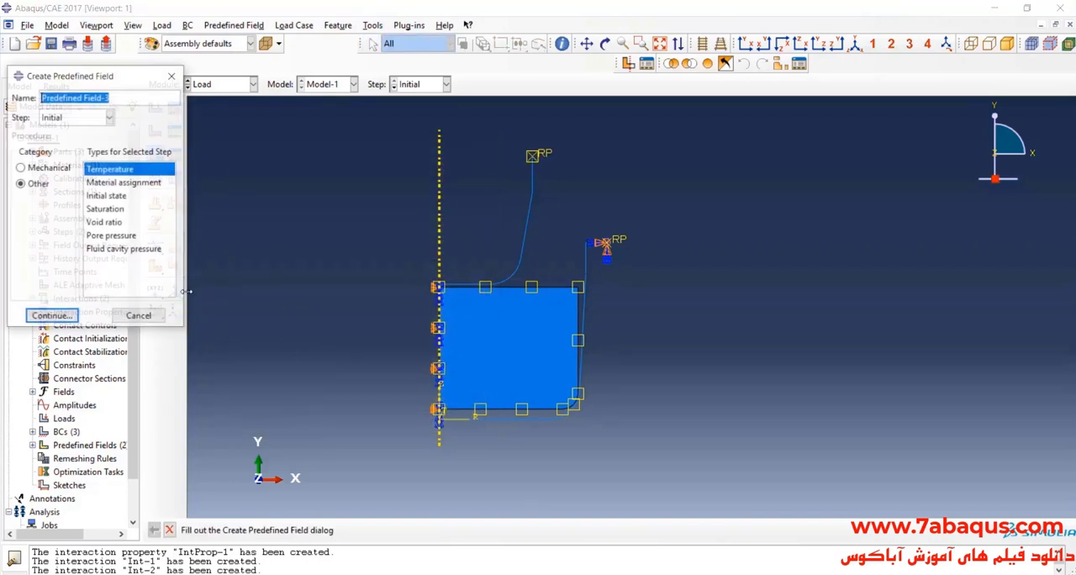
{"action": "left_click", "coordinate": [51, 316]}
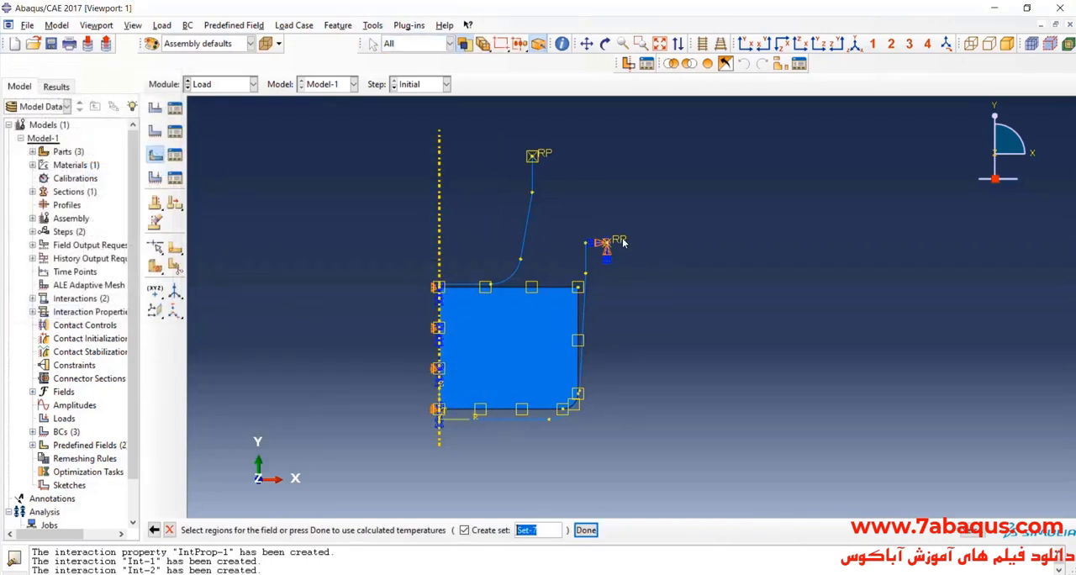
{"action": "left_click", "coordinate": [585, 529]}
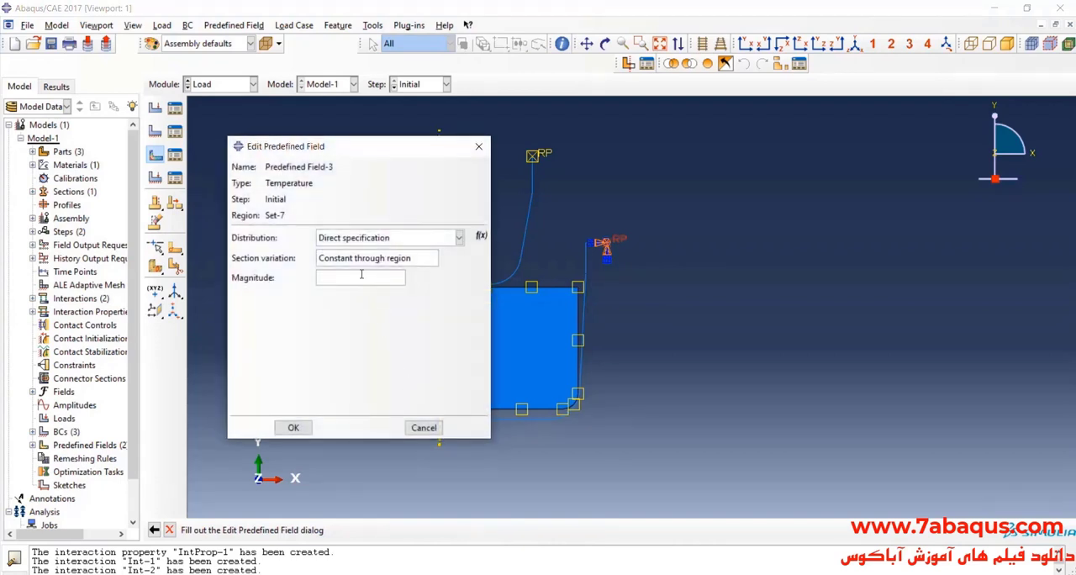
{"action": "type", "text": "350"}
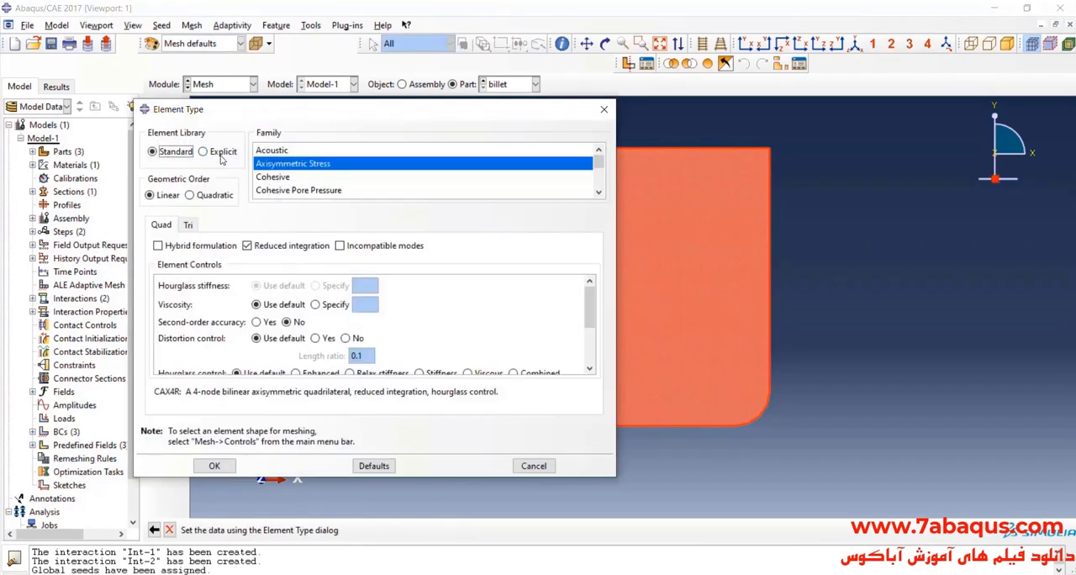
- Assign explicit coupled temperature-displacement CAX4RT elements to the billet
{"action": "left_click", "coordinate": [201, 151]}
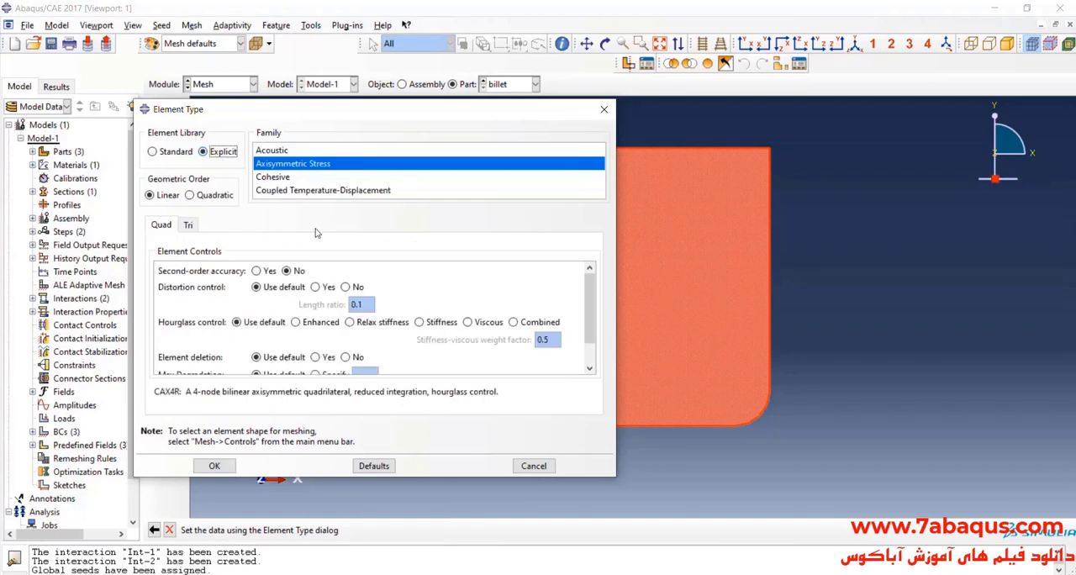
{"action": "mouse_move", "coordinate": [337, 232]}
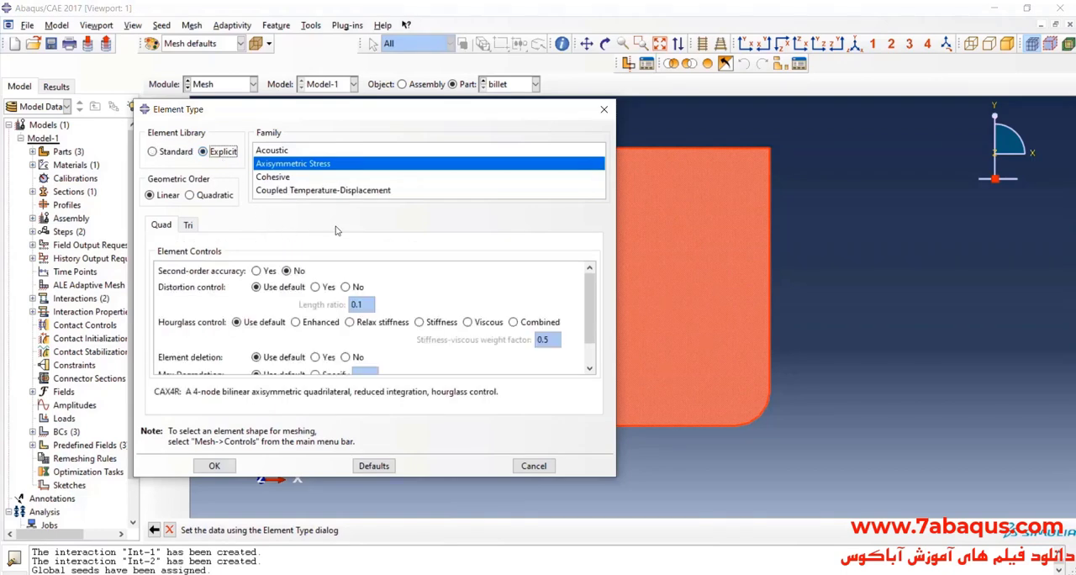
{"action": "left_click", "coordinate": [323, 190]}
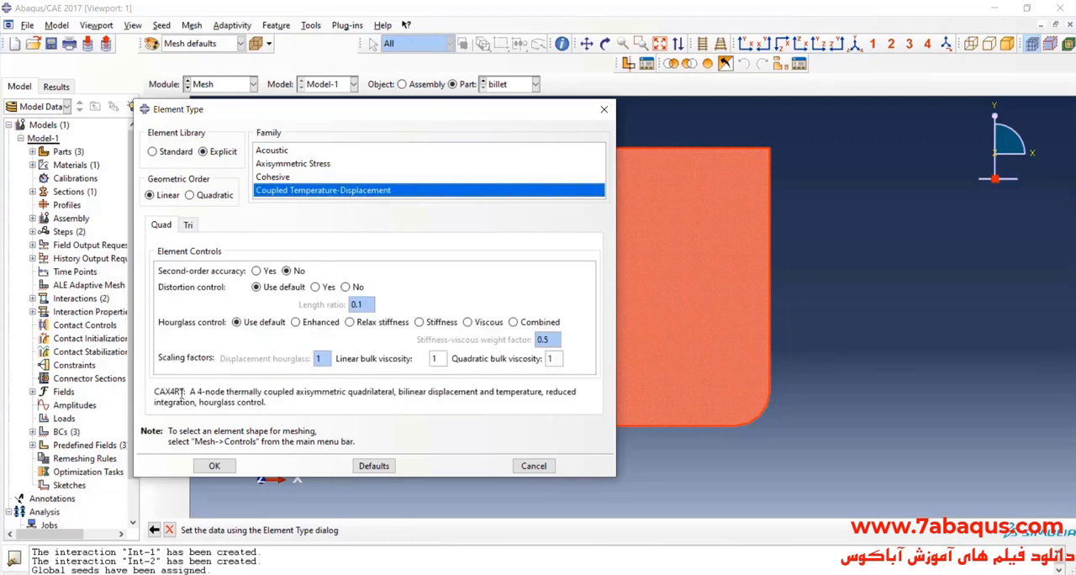
{"action": "double_click", "coordinate": [169, 392]}
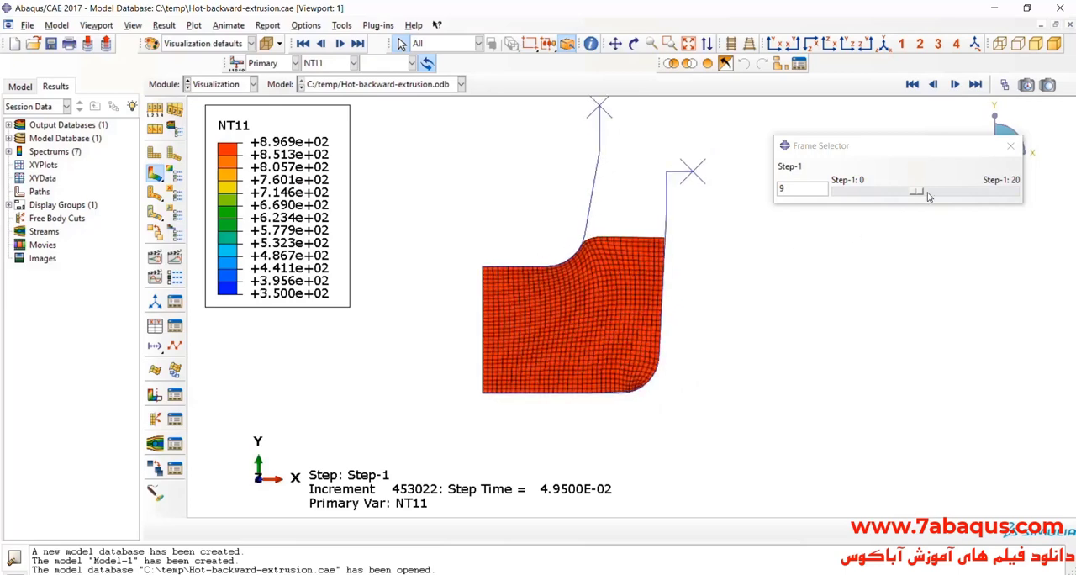
- Scrub the NT11 contour through the step frames to the final frame
{"action": "left_click_drag", "start_coordinate": [915, 191], "coordinate": [942, 192]}
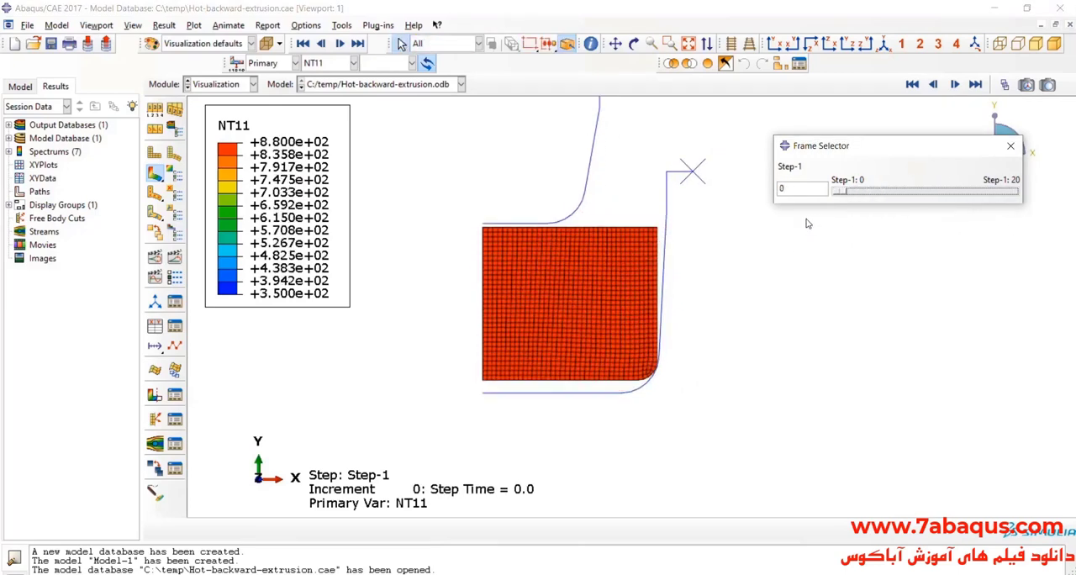
{"action": "mouse_move", "coordinate": [397, 200]}
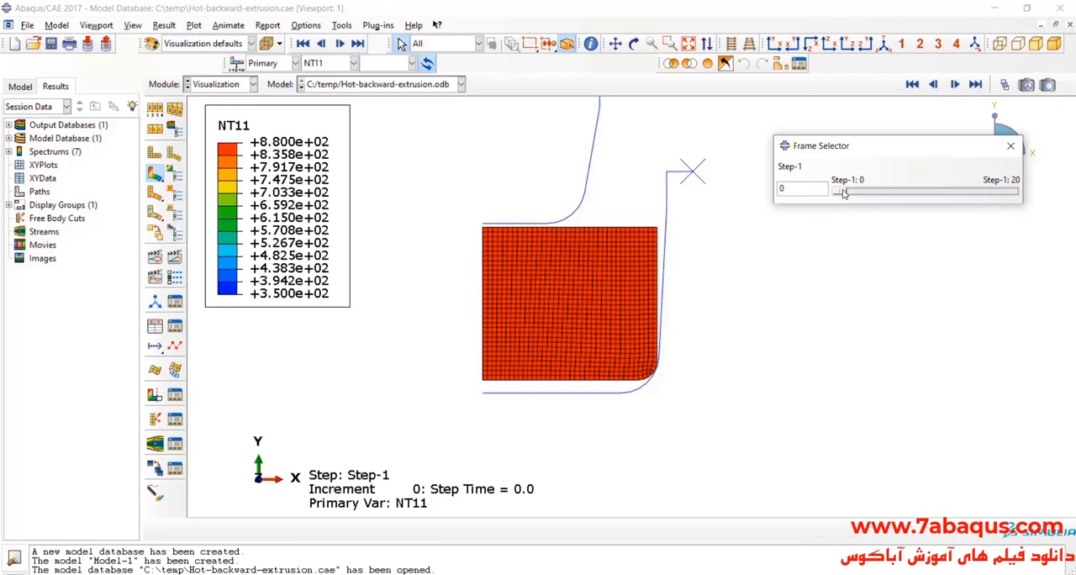
{"action": "left_click_drag", "start_coordinate": [834, 191], "coordinate": [917, 191]}
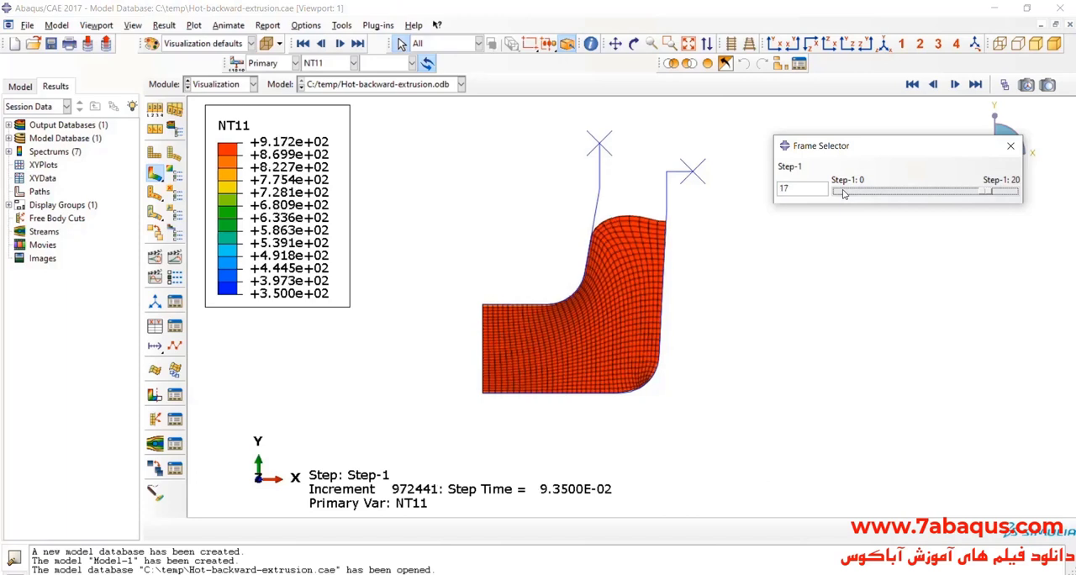
{"action": "left_click_drag", "start_coordinate": [841, 192], "coordinate": [1018, 191]}
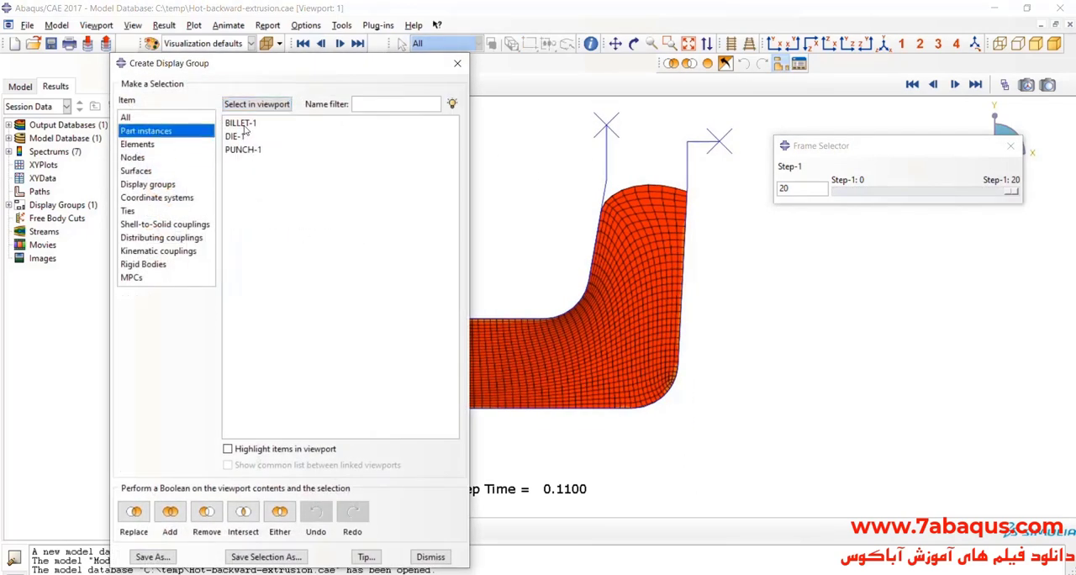
- Display the billet instance and mirror it about the YZ plane
{"action": "left_click", "coordinate": [241, 122]}
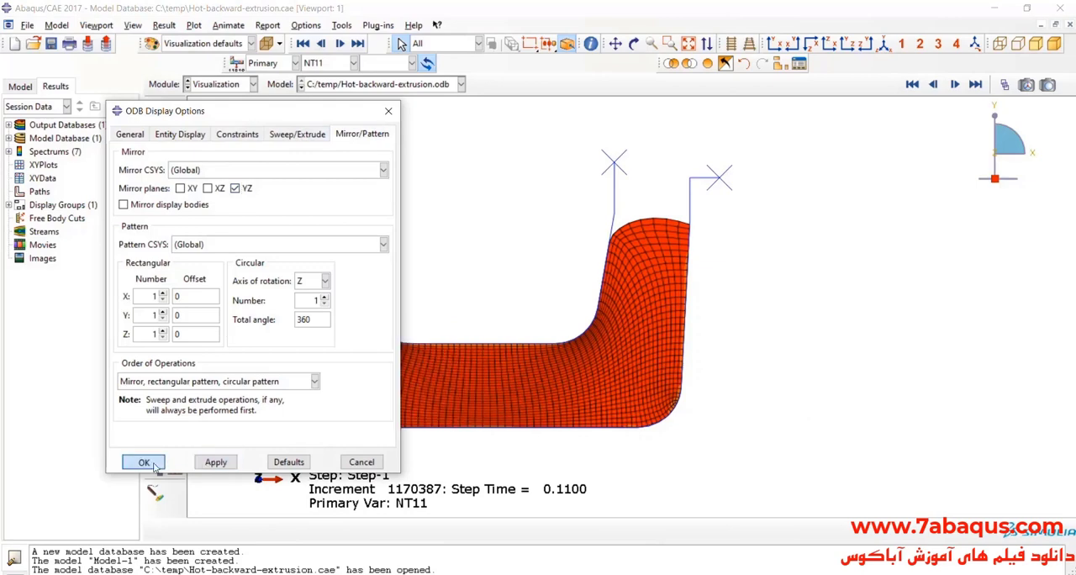
{"action": "left_click", "coordinate": [143, 461]}
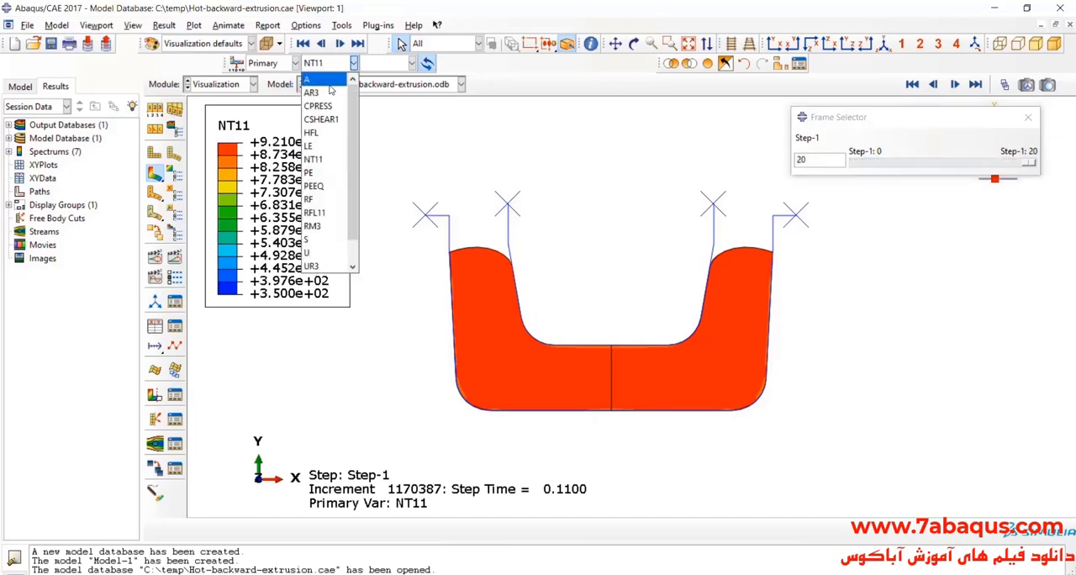
- Plot the PEEQ contour on the 360° revolved billet and orbit the view
{"action": "left_click", "coordinate": [313, 186]}
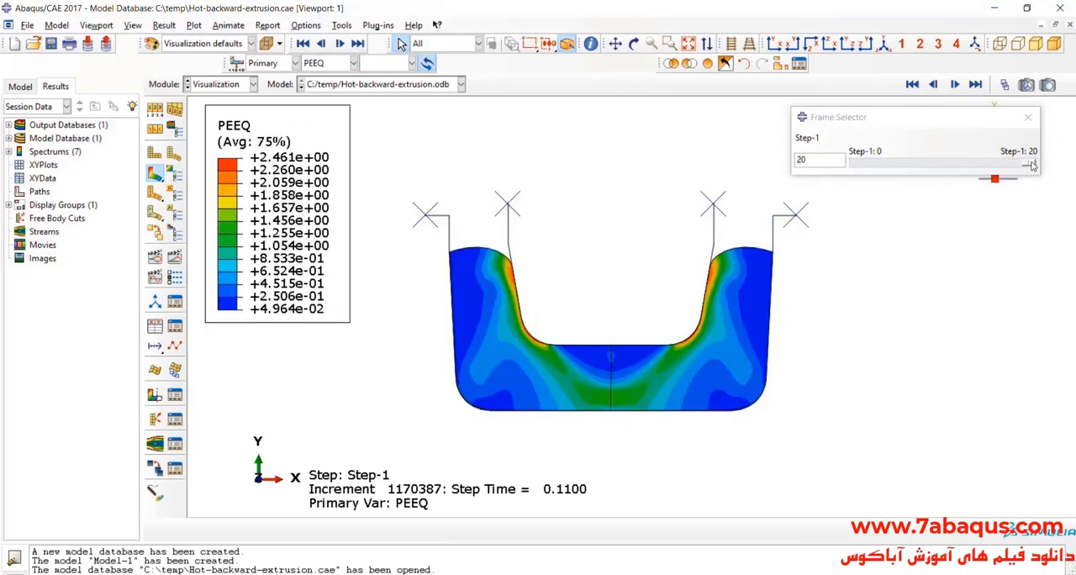
{"action": "left_click_drag", "start_coordinate": [993, 178], "coordinate": [866, 178]}
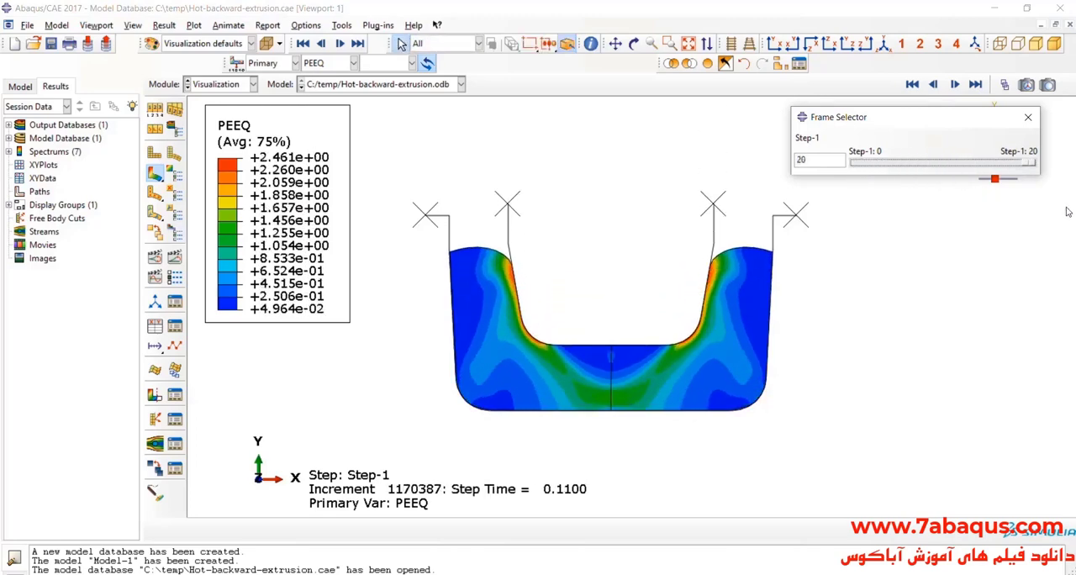
{"action": "left_click", "coordinate": [632, 43]}
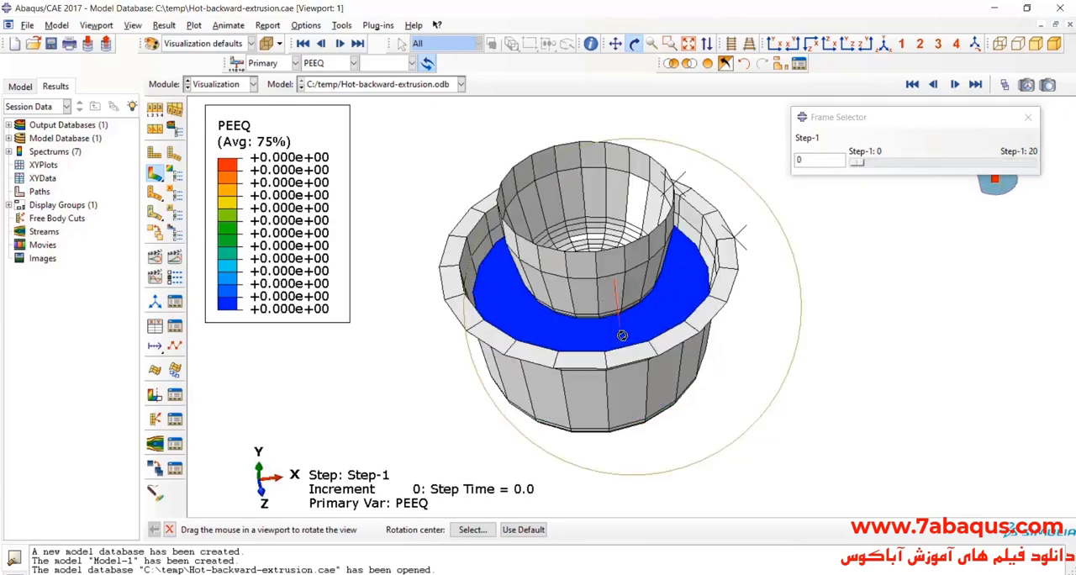
{"action": "left_click_drag", "start_coordinate": [622, 336], "coordinate": [629, 308]}
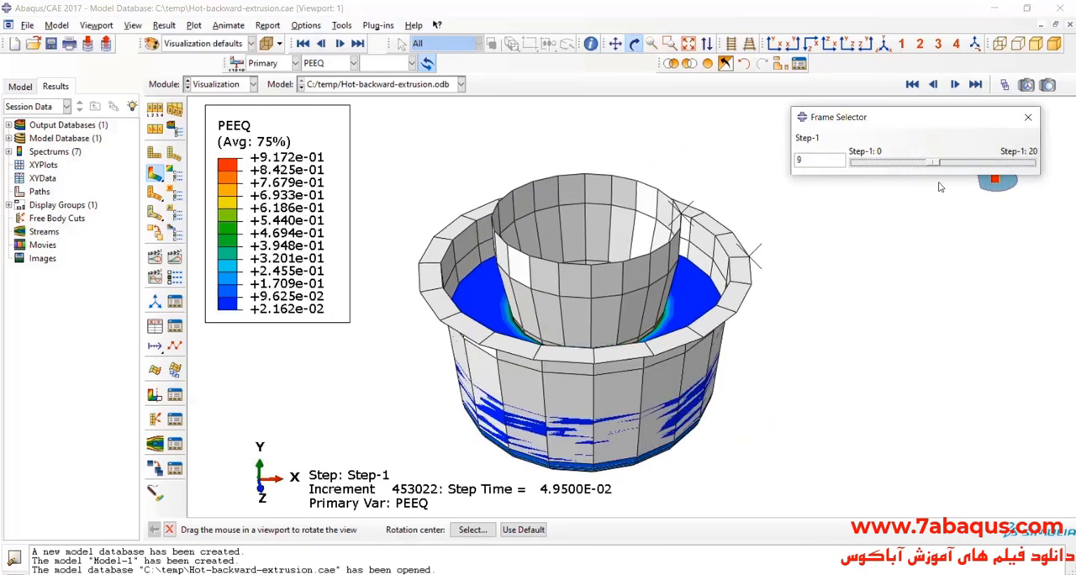
- Scrub the deformation from frame 0 to the final frame and view from the side
{"action": "left_click_drag", "start_coordinate": [912, 160], "coordinate": [1026, 160]}
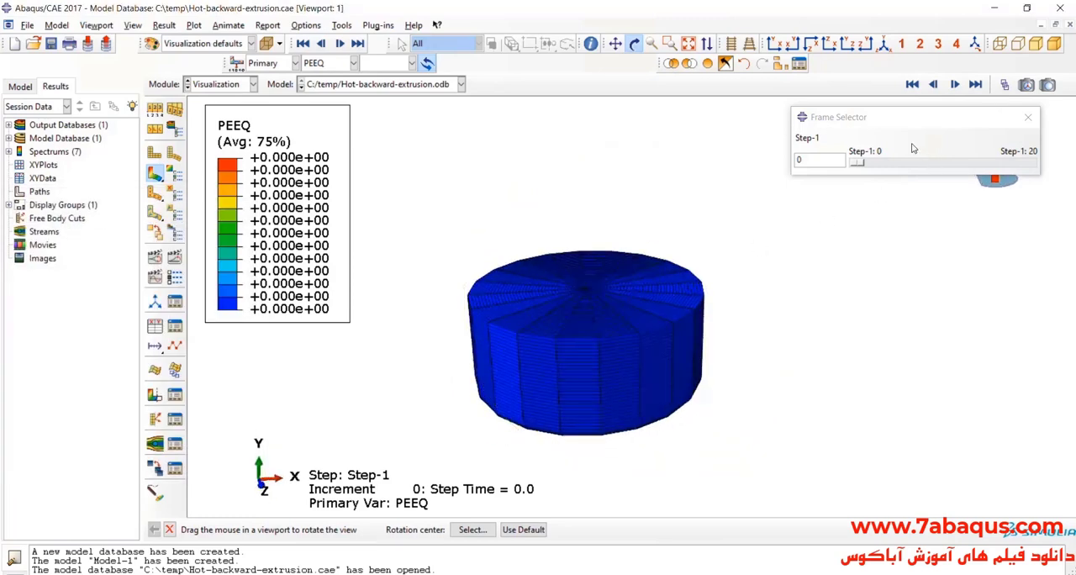
{"action": "left_click_drag", "start_coordinate": [858, 162], "coordinate": [1023, 161]}
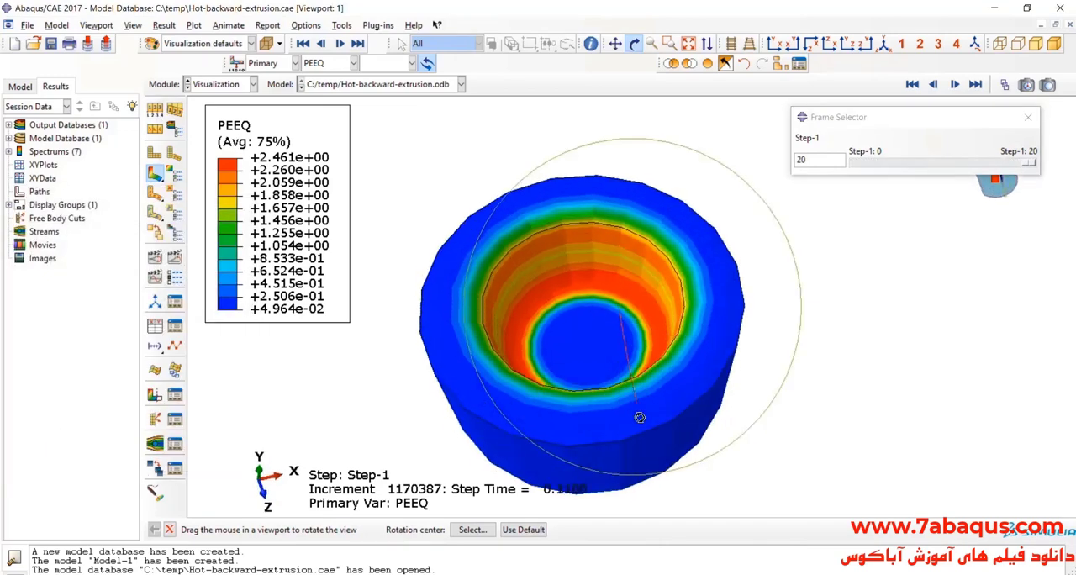
{"action": "left_click_drag", "start_coordinate": [639, 417], "coordinate": [674, 350]}
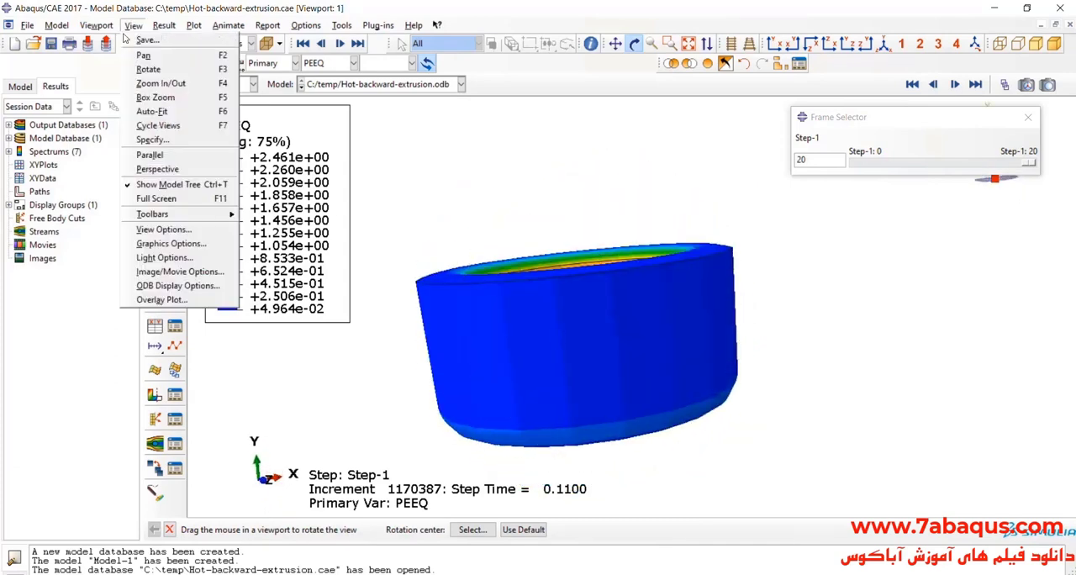
- Set the sweep to 180 degrees to expose the cut section and scrub frames
{"action": "left_click", "coordinate": [179, 286]}
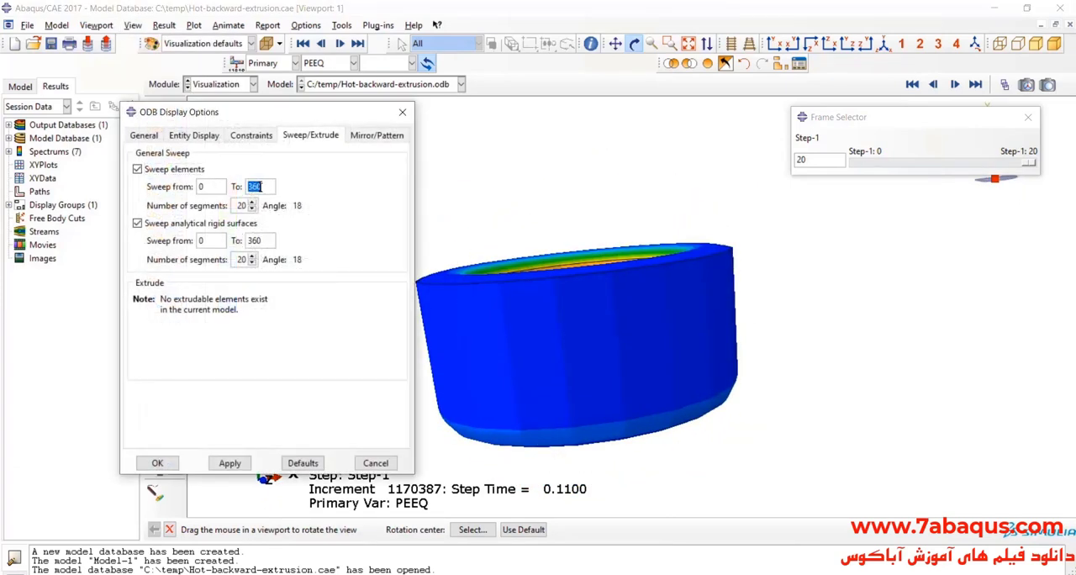
{"action": "type", "text": "180"}
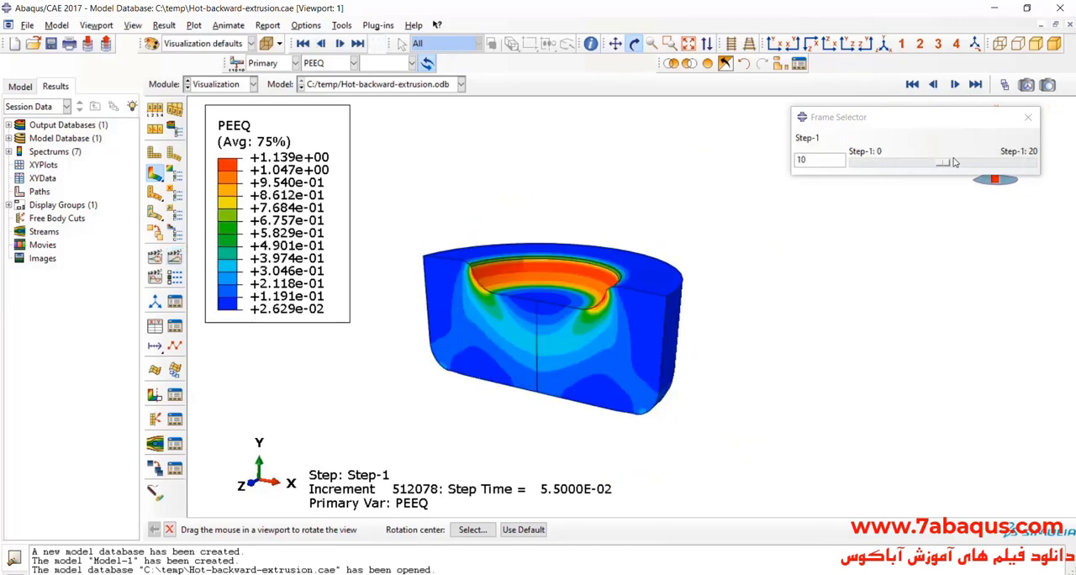
{"action": "left_click_drag", "start_coordinate": [946, 163], "coordinate": [909, 163]}
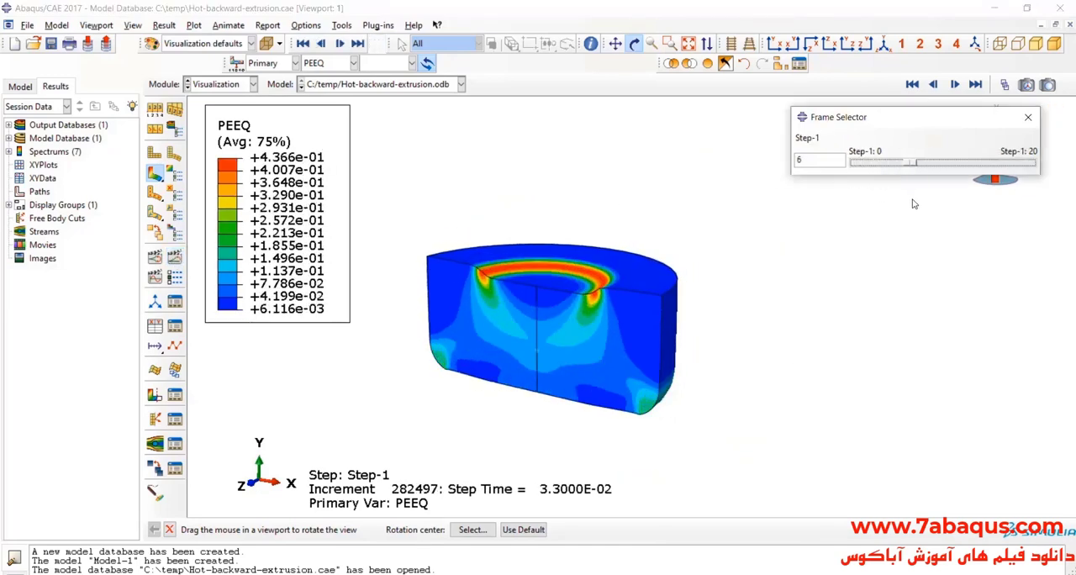
{"action": "left_click_drag", "start_coordinate": [909, 162], "coordinate": [1013, 162]}
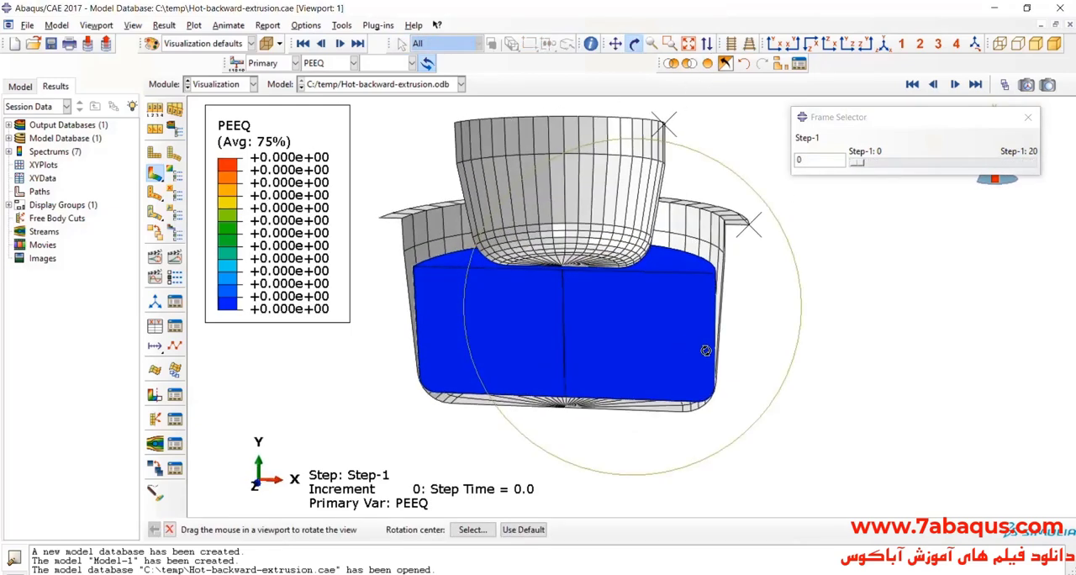
- Scrub the PEEQ contour from frame 0 to the final frame 20 while orbiting to look inside the cup
{"action": "left_click_drag", "start_coordinate": [706, 349], "coordinate": [614, 353]}
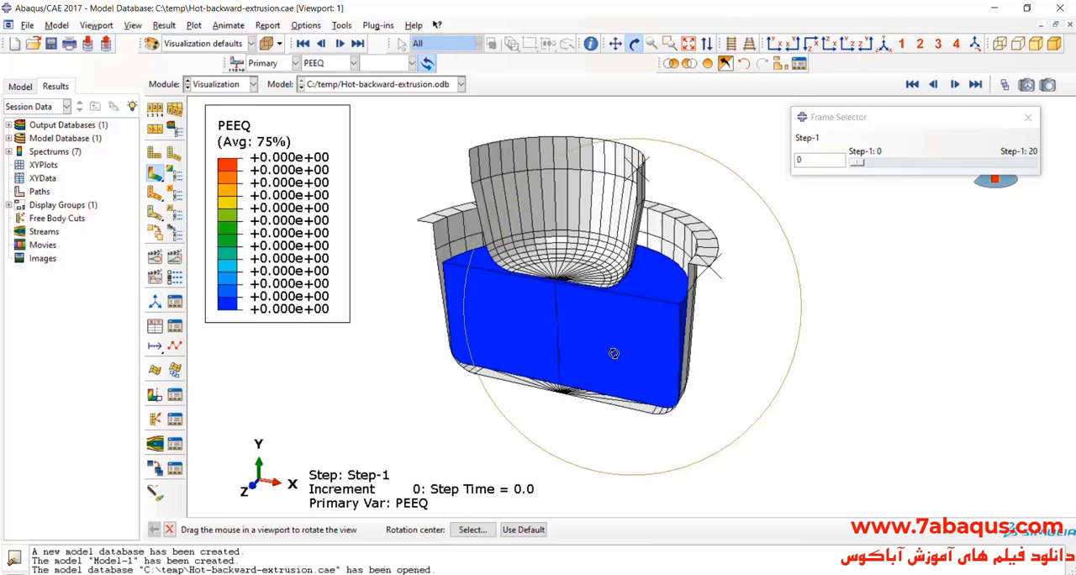
{"action": "left_click_drag", "start_coordinate": [861, 161], "coordinate": [883, 161]}
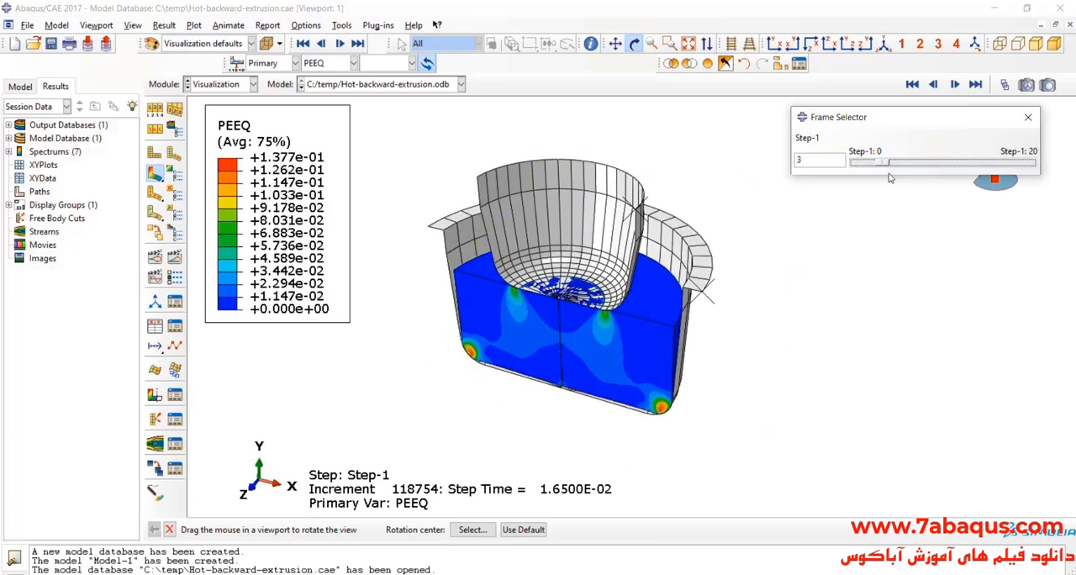
{"action": "left_click_drag", "start_coordinate": [882, 159], "coordinate": [1017, 160]}
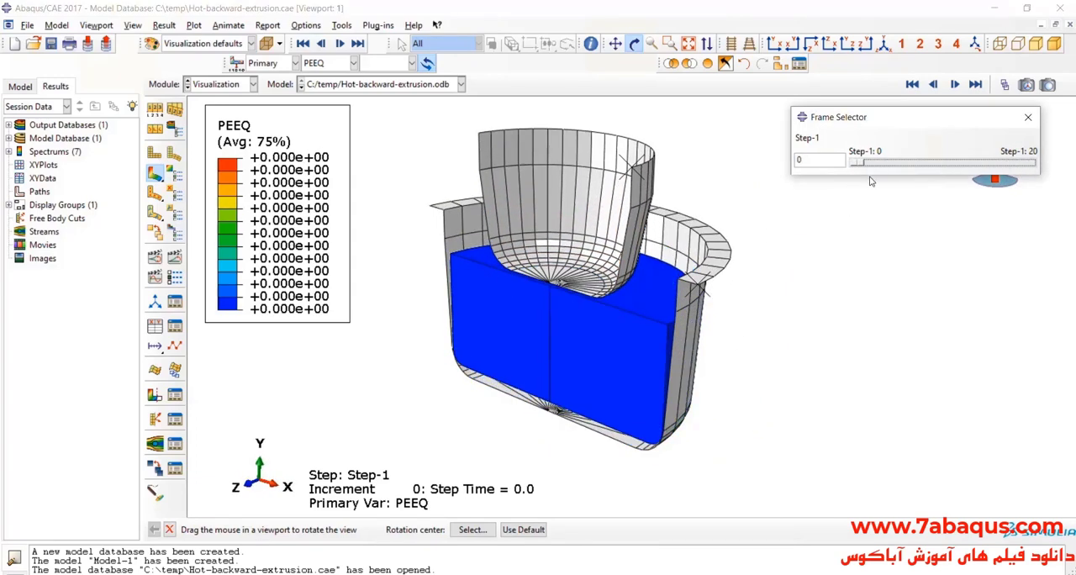
{"action": "left_click_drag", "start_coordinate": [854, 161], "coordinate": [912, 162]}
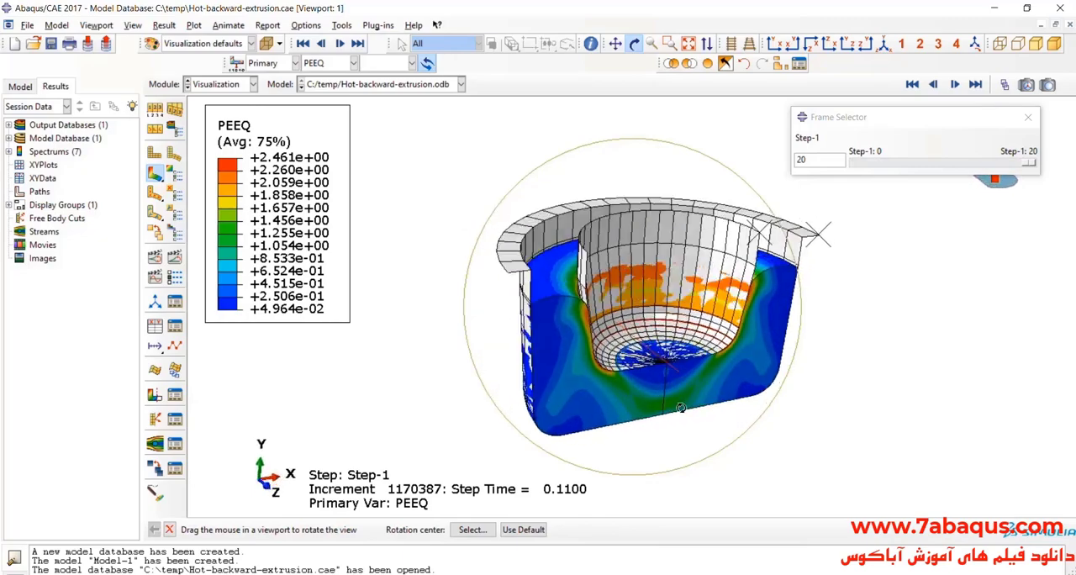
{"action": "left_click_drag", "start_coordinate": [682, 407], "coordinate": [626, 272]}
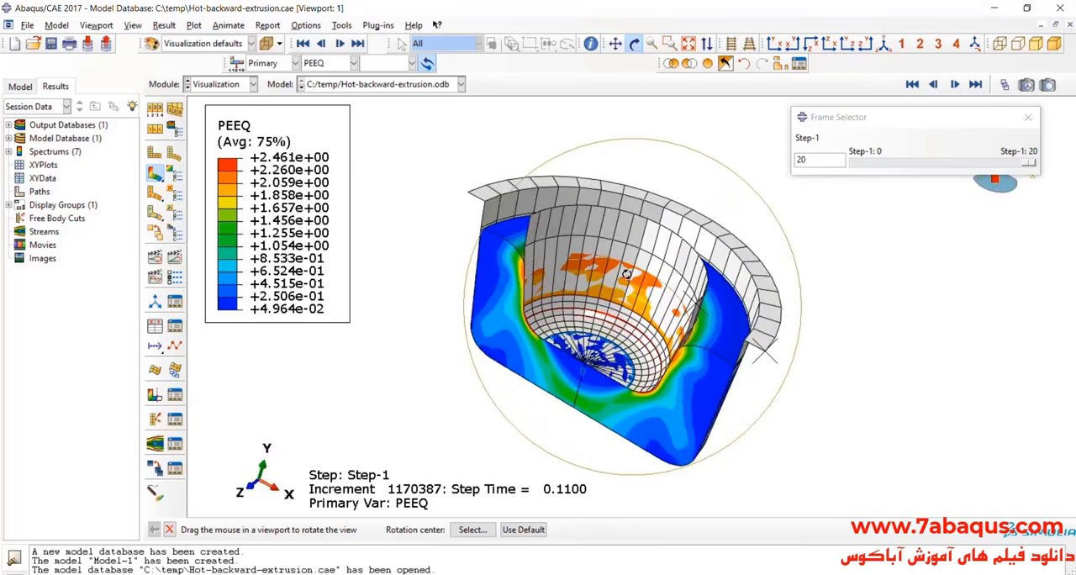
{"action": "left_click", "coordinate": [355, 62]}
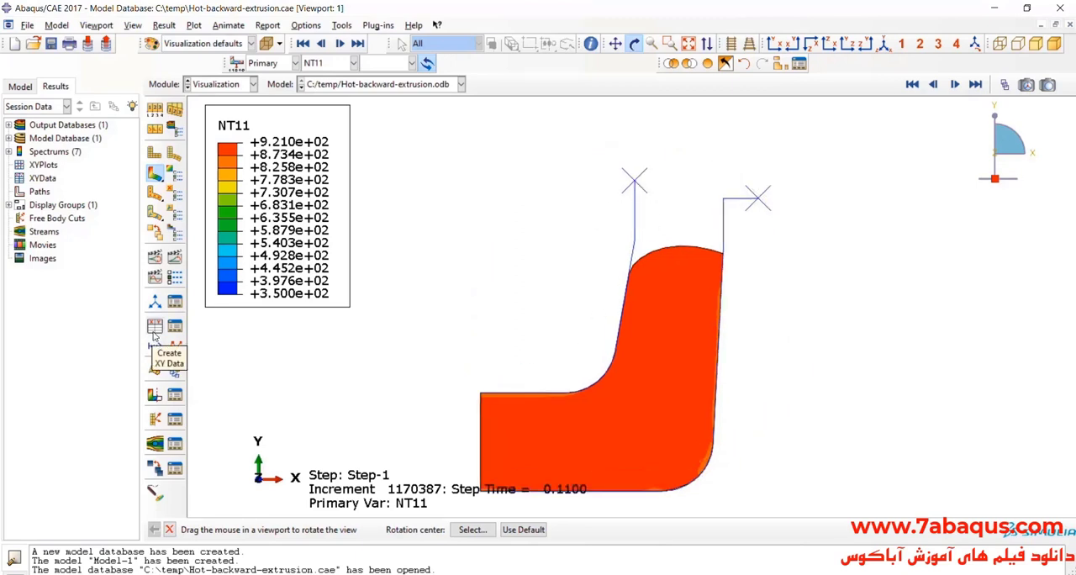
- Extract RF2 reaction force from ODB field output at the punch reference node and plot it versus time
{"action": "left_click", "coordinate": [155, 326]}
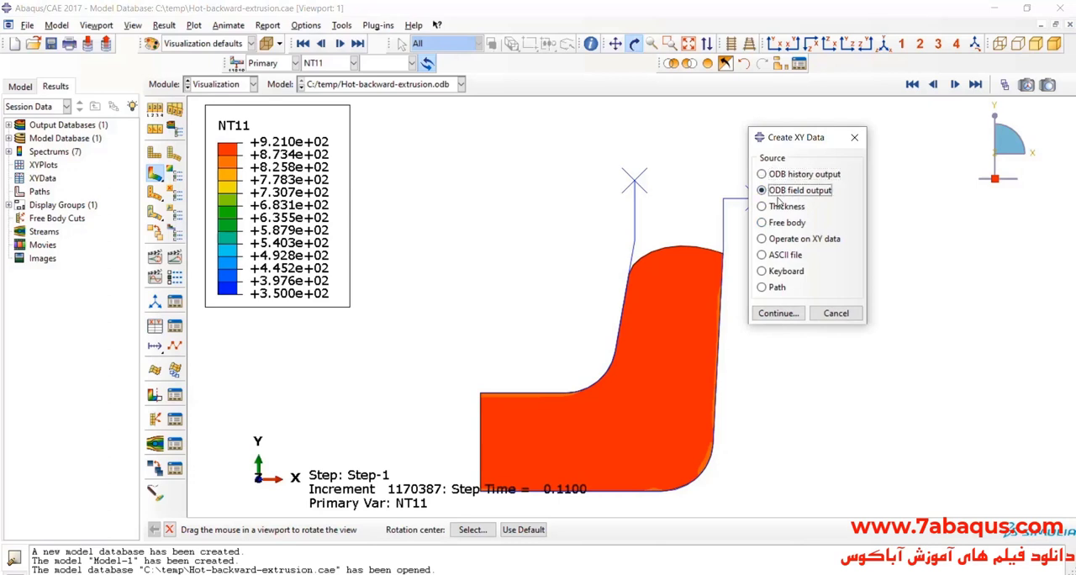
{"action": "left_click", "coordinate": [777, 313]}
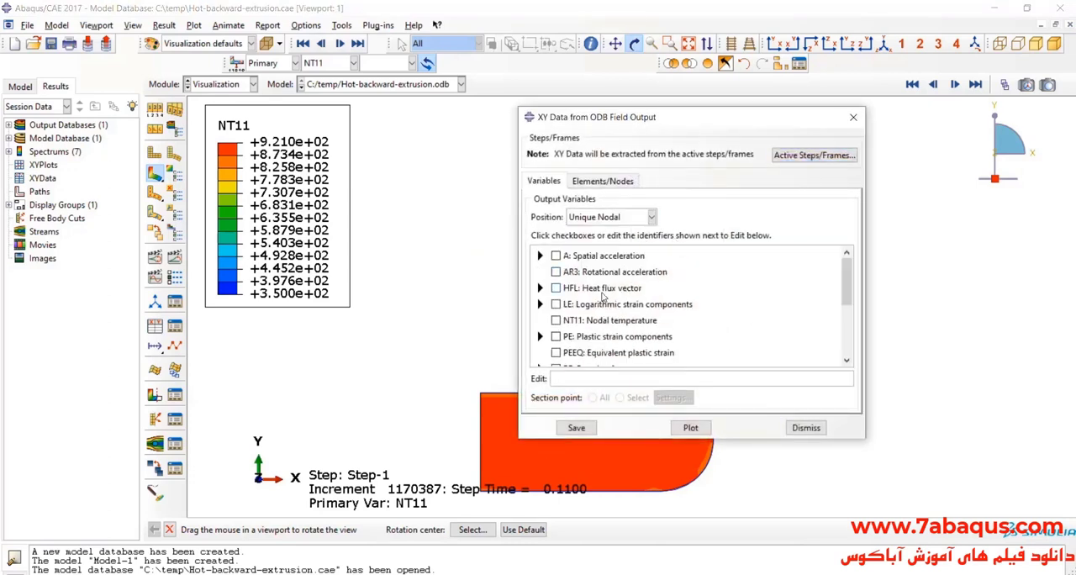
{"action": "scroll", "scroll_direction": "down", "scroll_amount": 3}
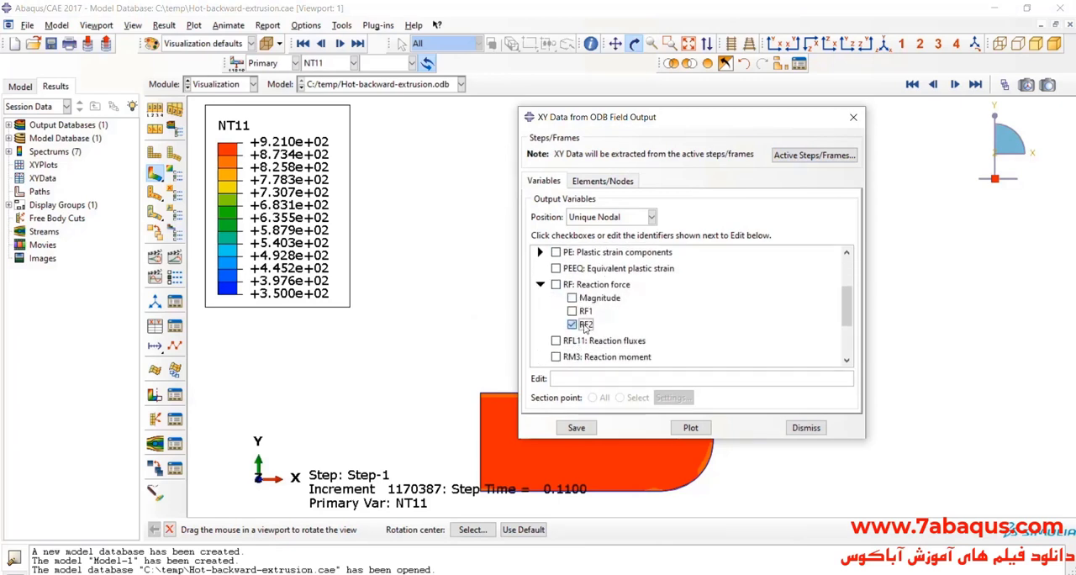
{"action": "left_click", "coordinate": [572, 324]}
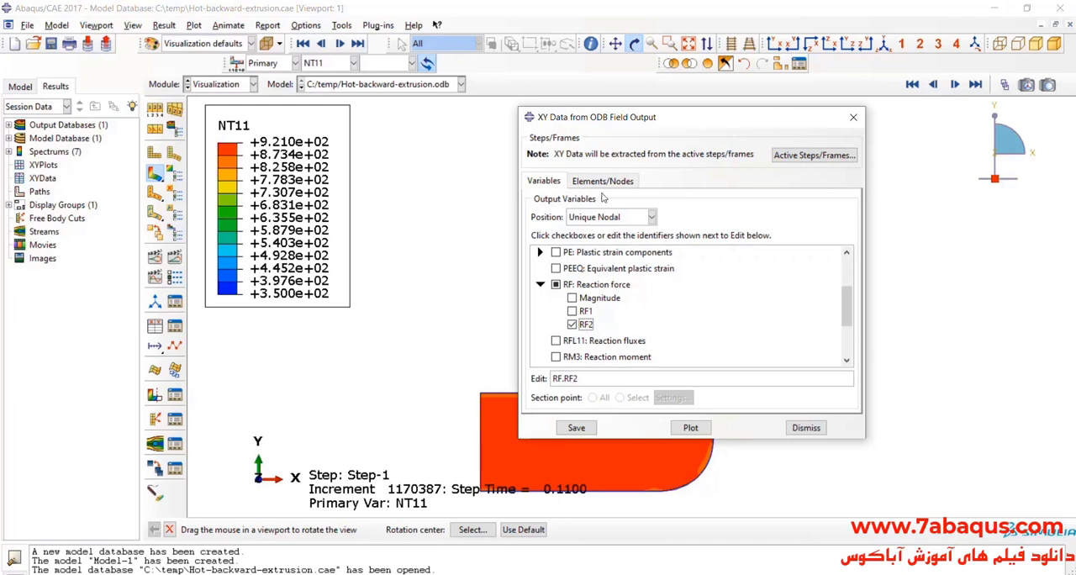
{"action": "left_click", "coordinate": [602, 182]}
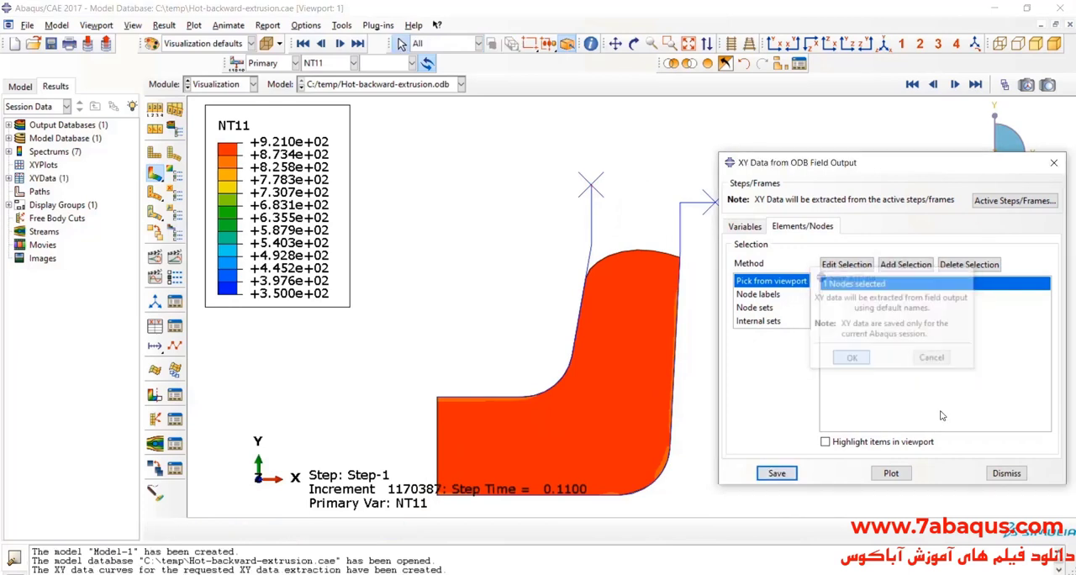
{"action": "left_click", "coordinate": [851, 357]}
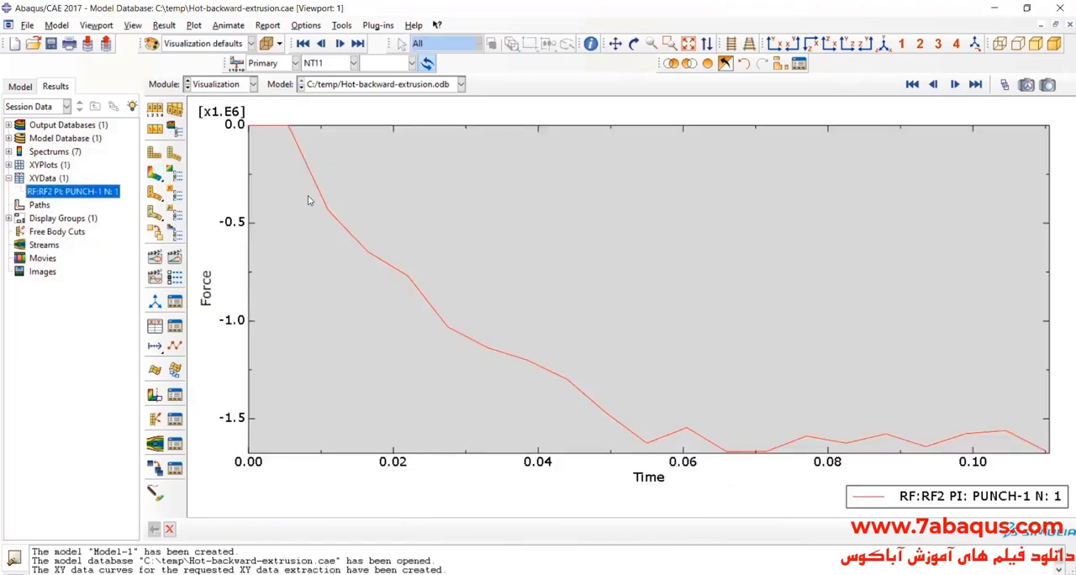
{"action": "mouse_move", "coordinate": [323, 249]}
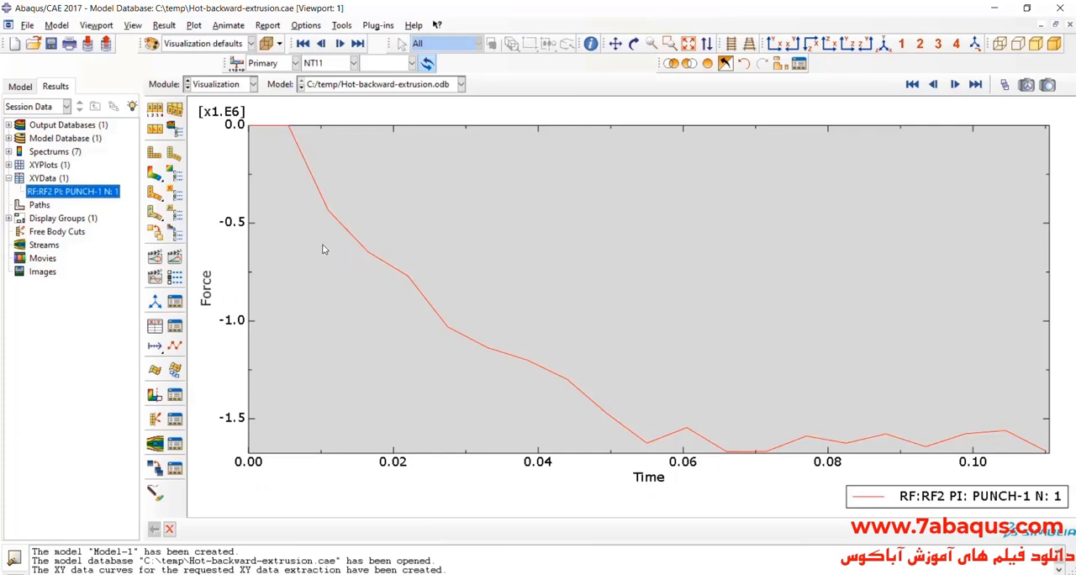
{"action": "mouse_move", "coordinate": [932, 424]}
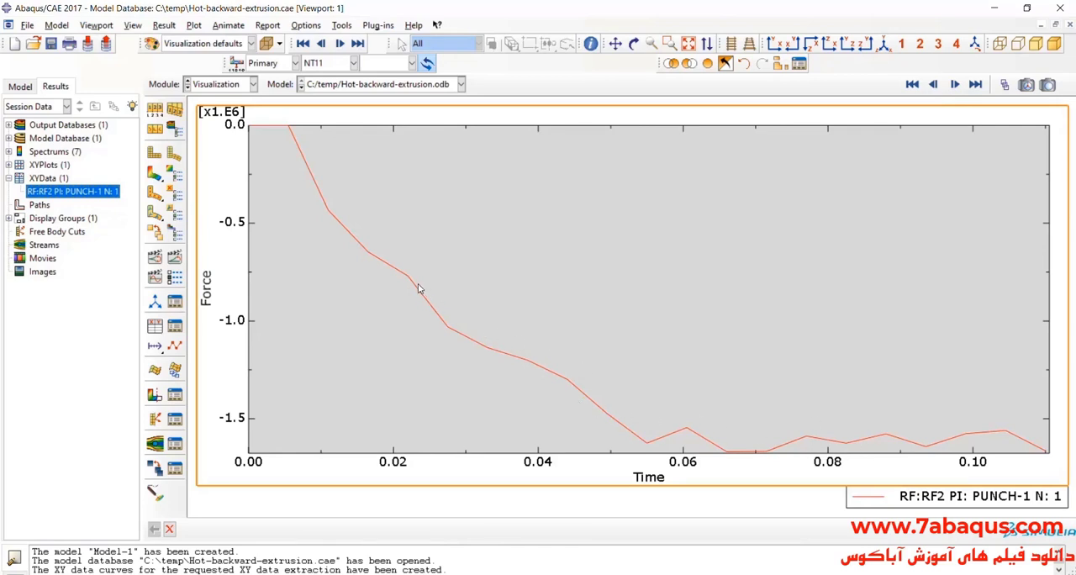
{"action": "mouse_move", "coordinate": [753, 440]}
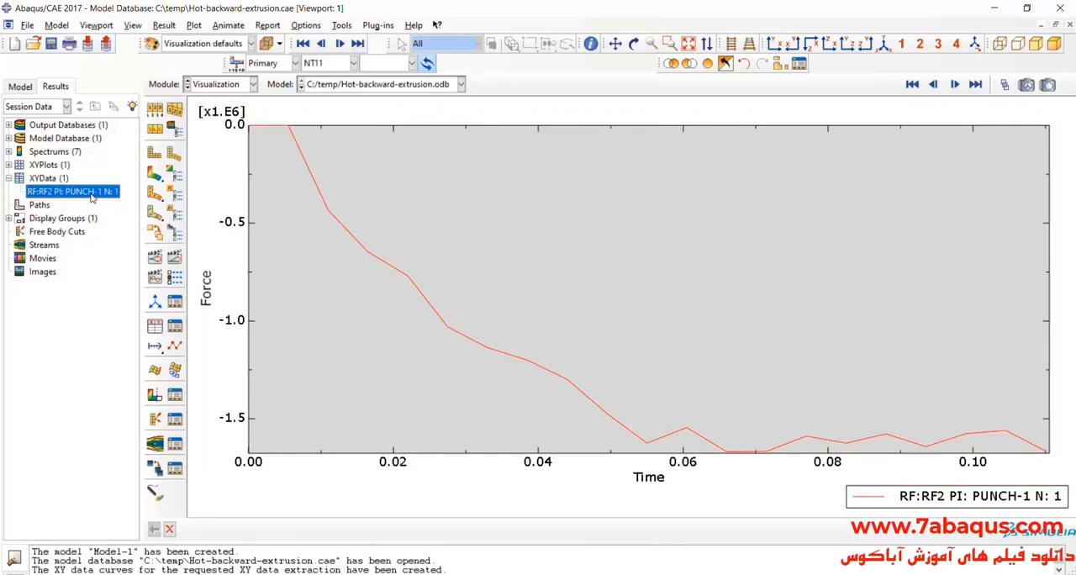
- Review the force-time XY data values as a table, then restore the NT11 temperature contour on the billet
{"action": "double_click", "coordinate": [71, 191]}
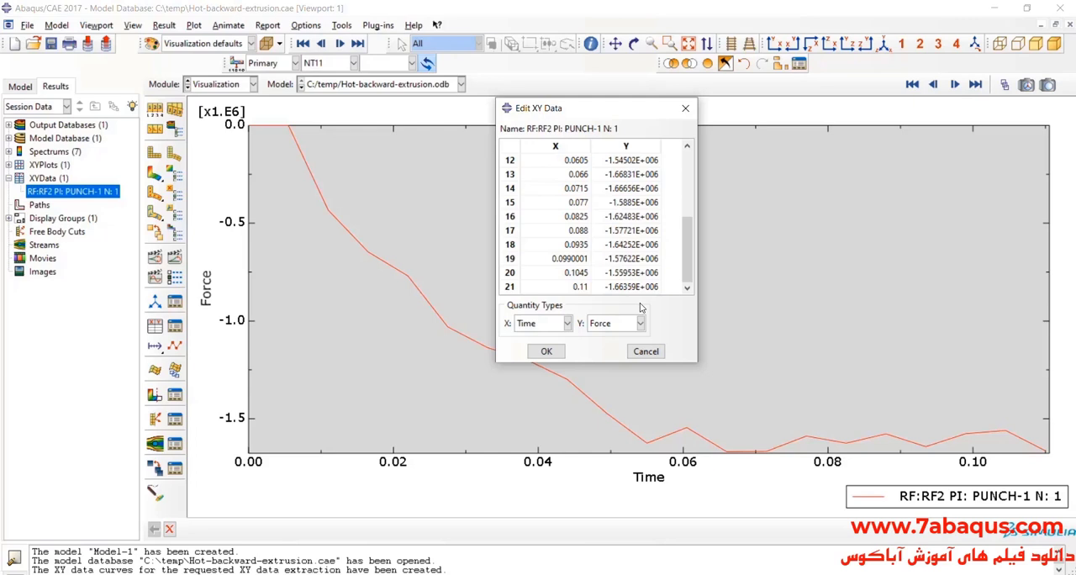
{"action": "mouse_move", "coordinate": [641, 308]}
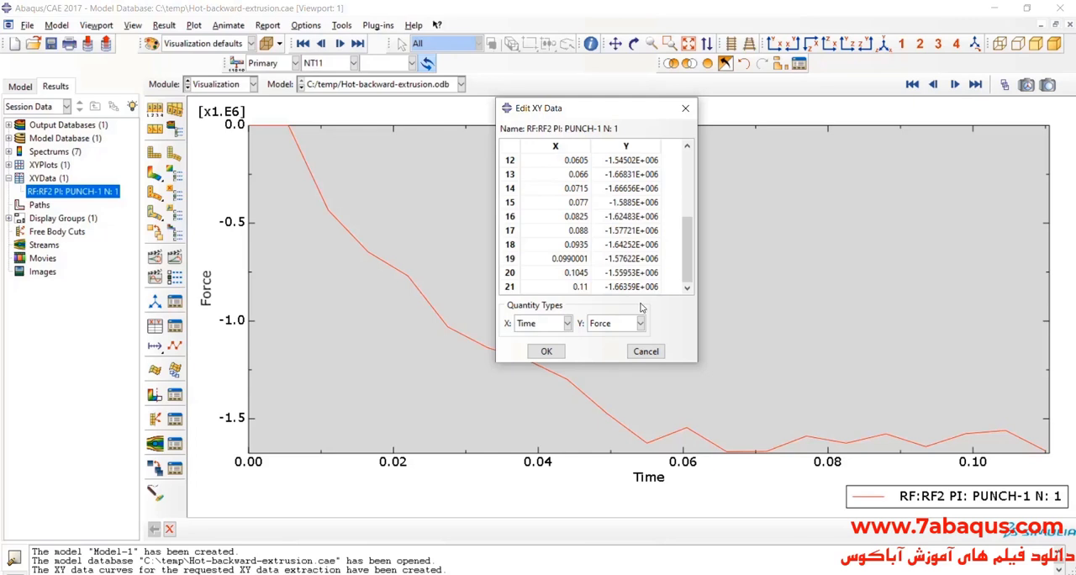
{"action": "left_click", "coordinate": [545, 351]}
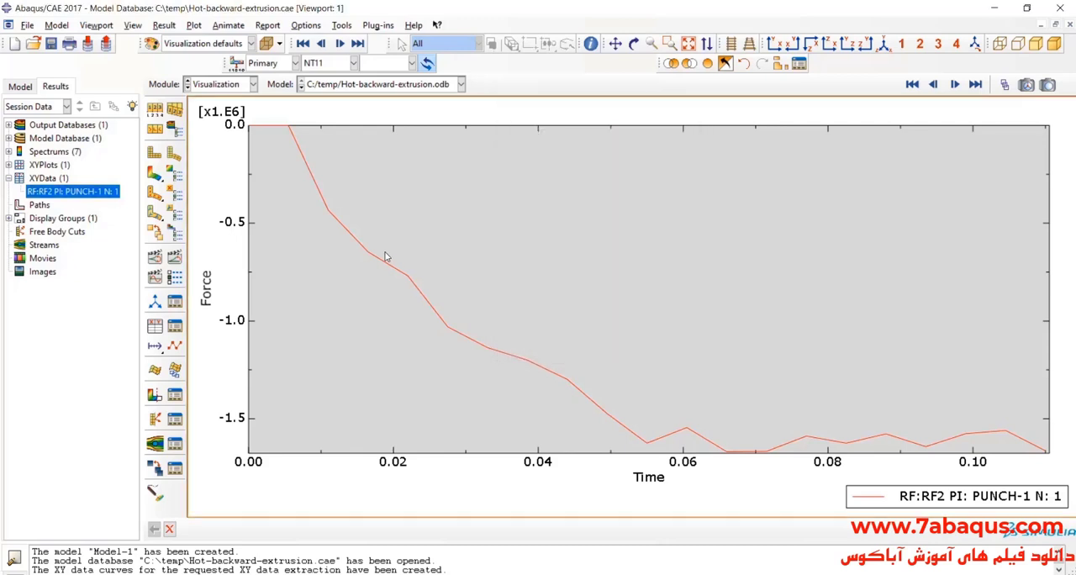
{"action": "mouse_move", "coordinate": [155, 173]}
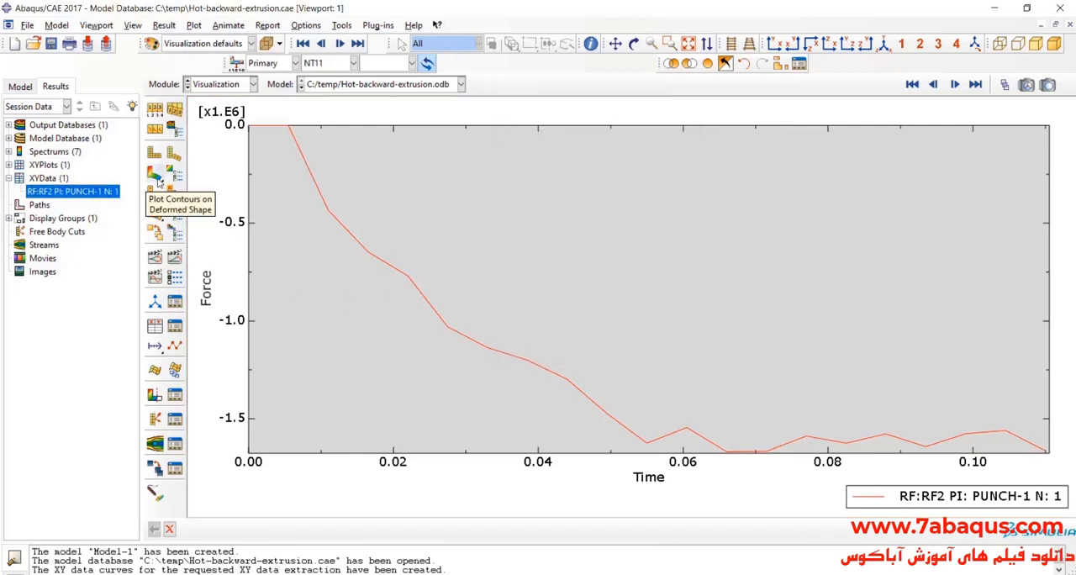
{"action": "left_click", "coordinate": [155, 175]}
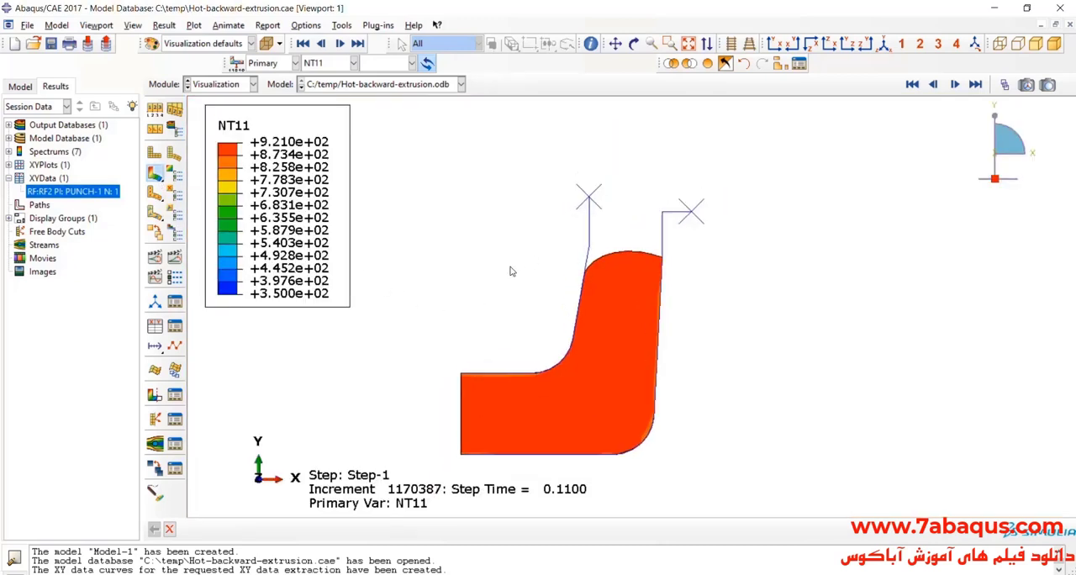